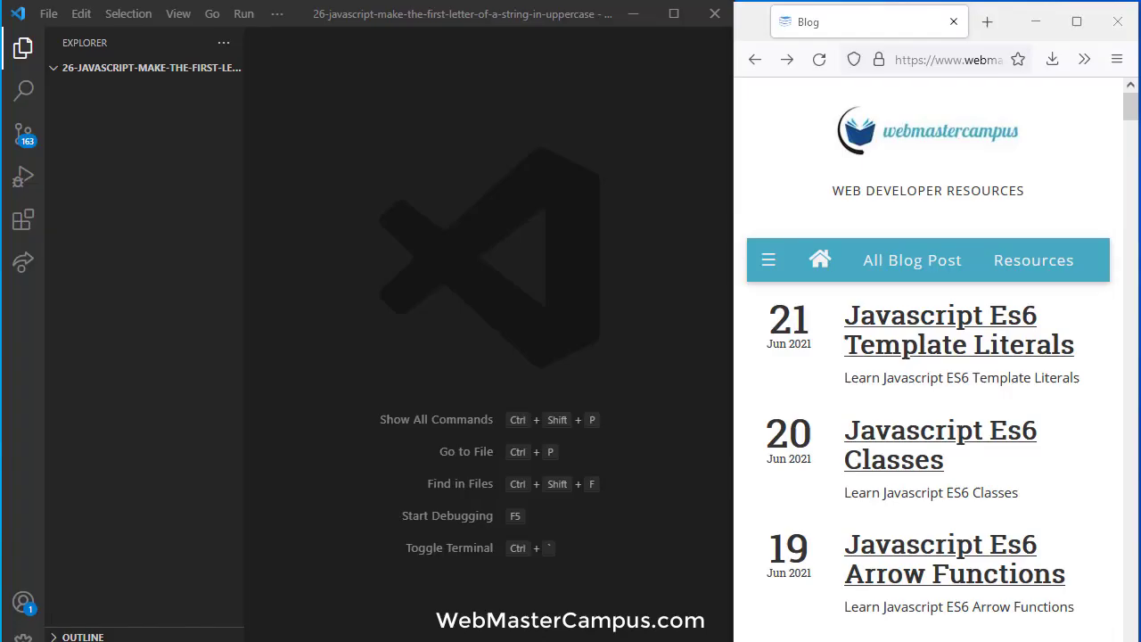
pyautogui.moveTo(384, 150)
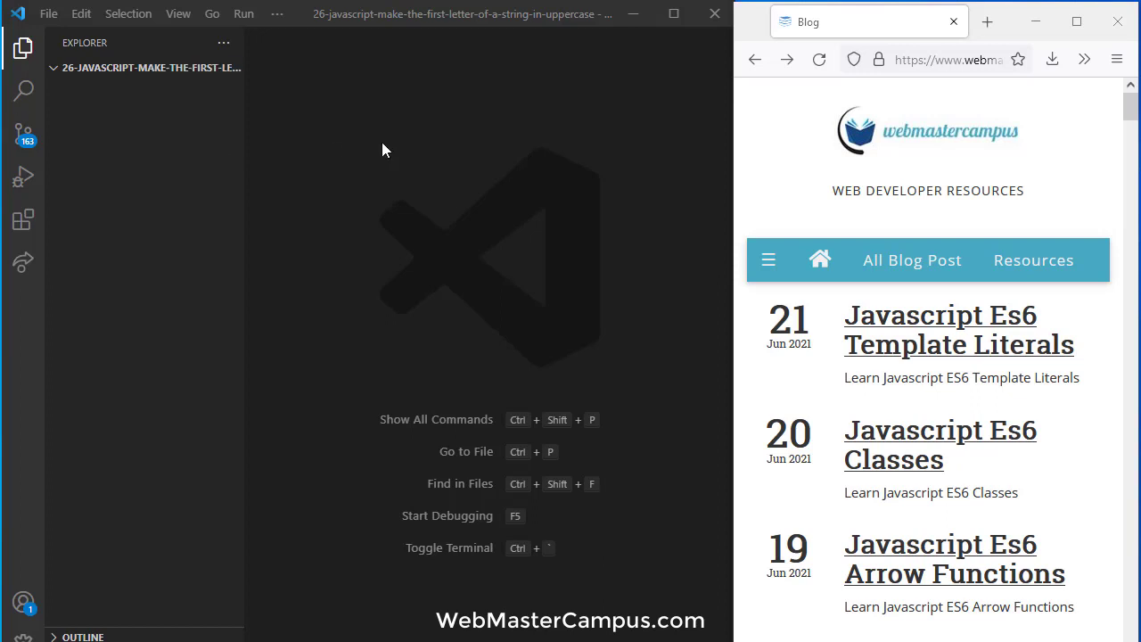
# Create a new file named index.html in the project folder.
pyautogui.click(169, 67)
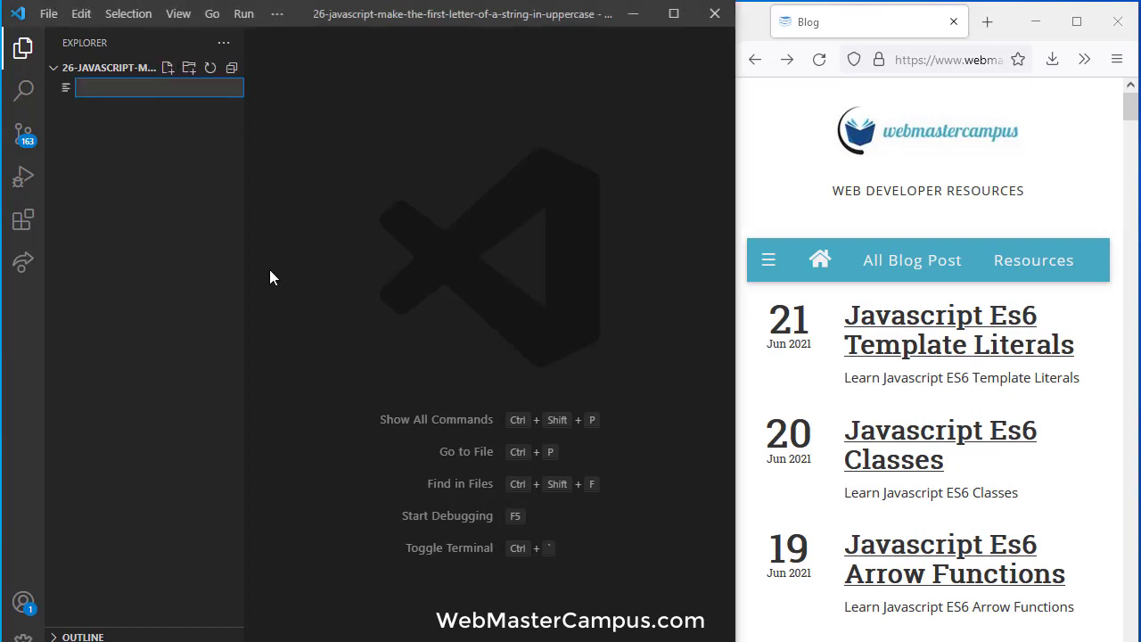
pyautogui.write('index.html')
pyautogui.write('<h1></h1>')
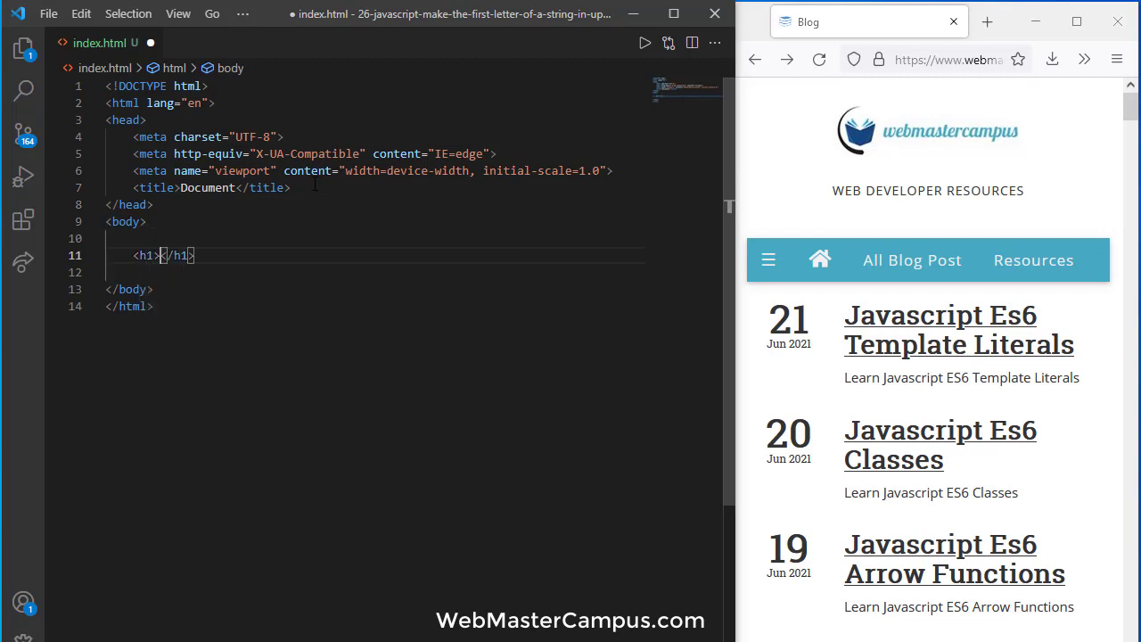
# Write 'Javascript Make the First Letter of a String in Uppercase' inside the h1.
pyautogui.write('Javascript Make the First Letter of a String in Uppercase')
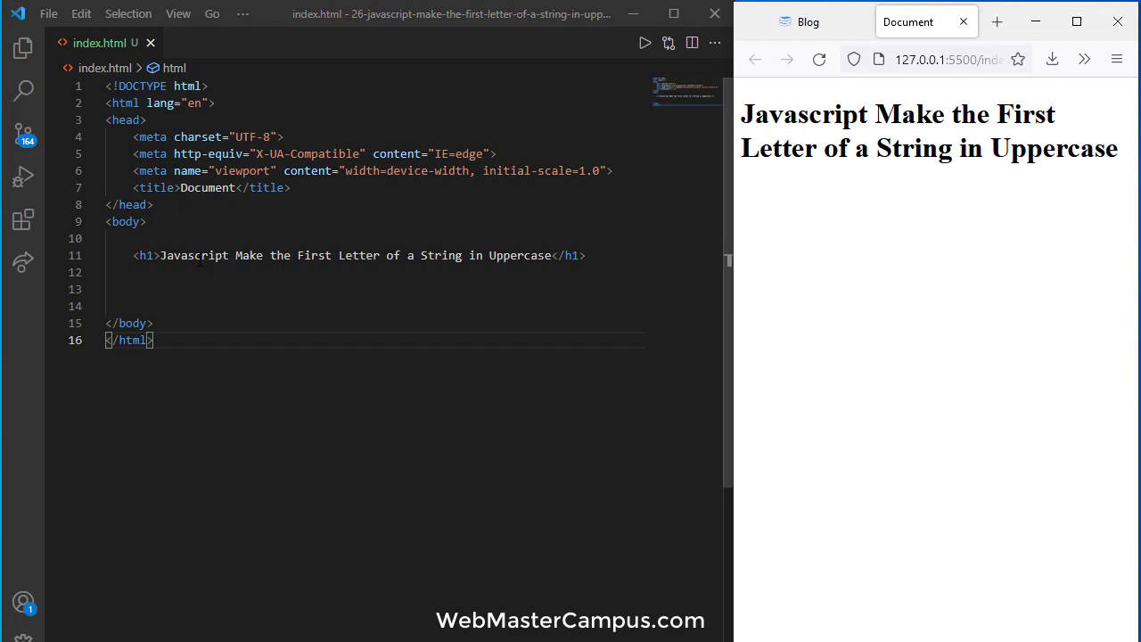
pyautogui.doubleClick(194, 255)
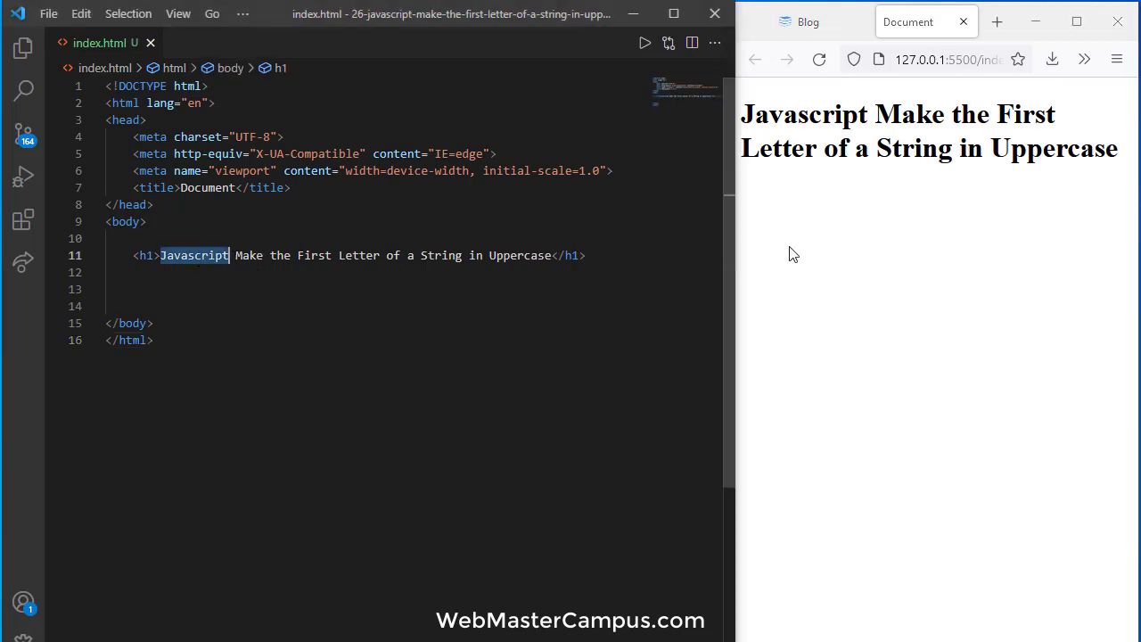
pyautogui.moveTo(905, 189)
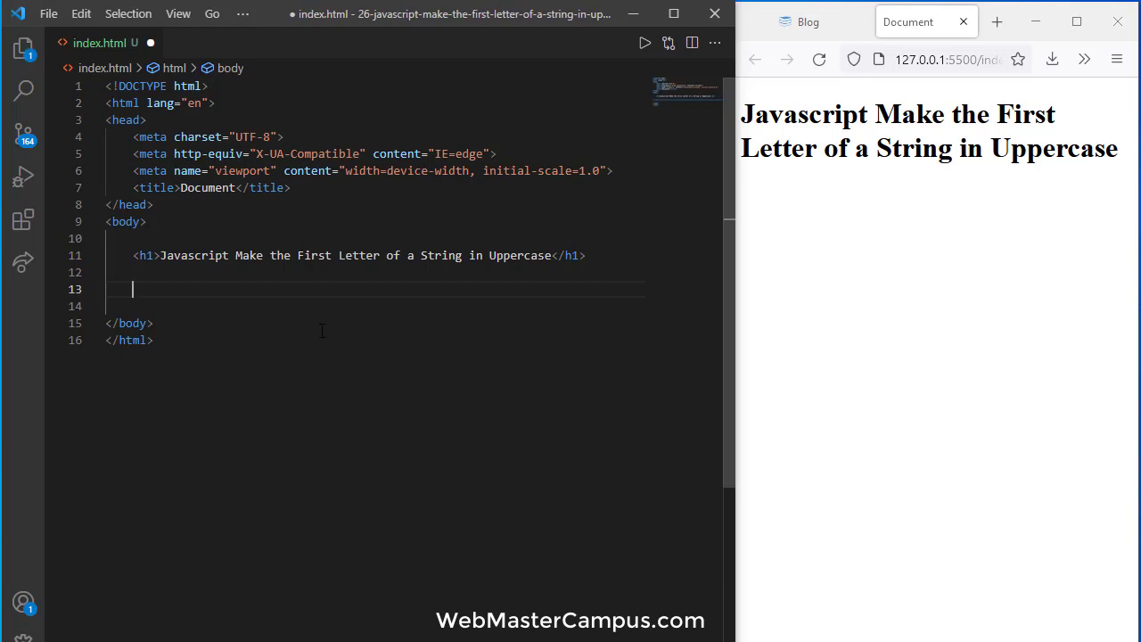
# Add a script block containing var message = "this is an email address";.
pyautogui.write('<script>')
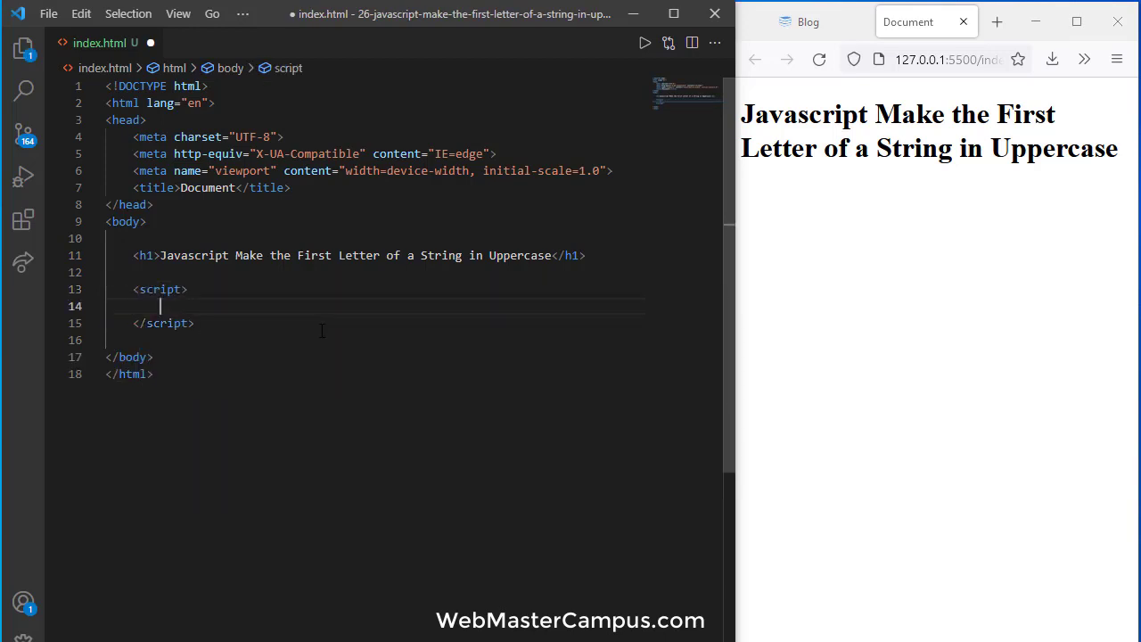
pyautogui.press('Enter')
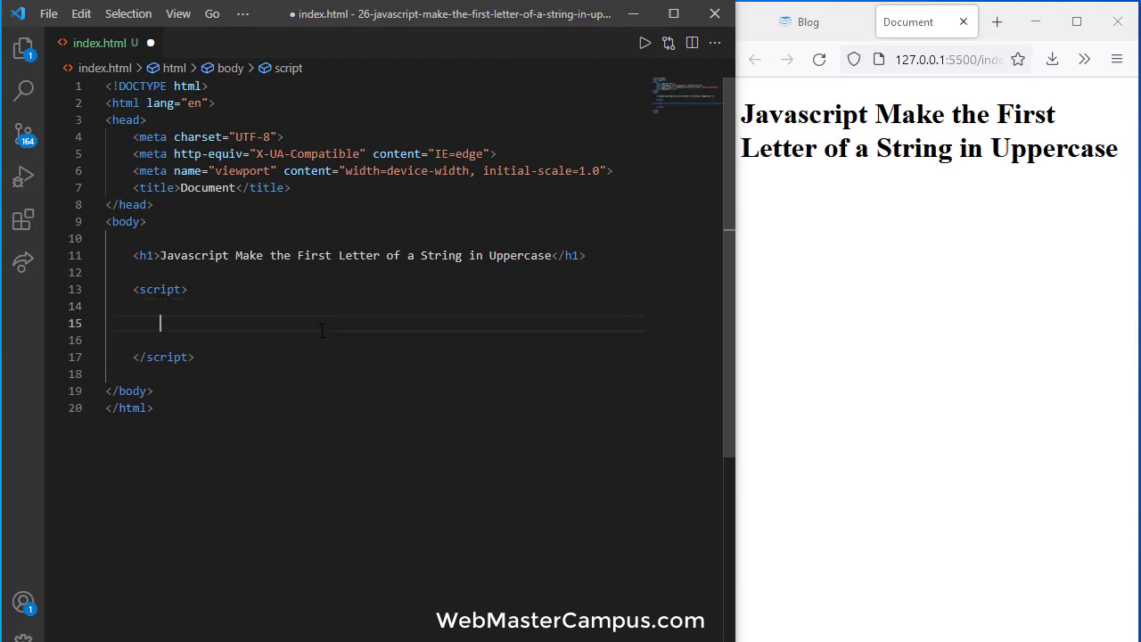
pyautogui.write('var me')
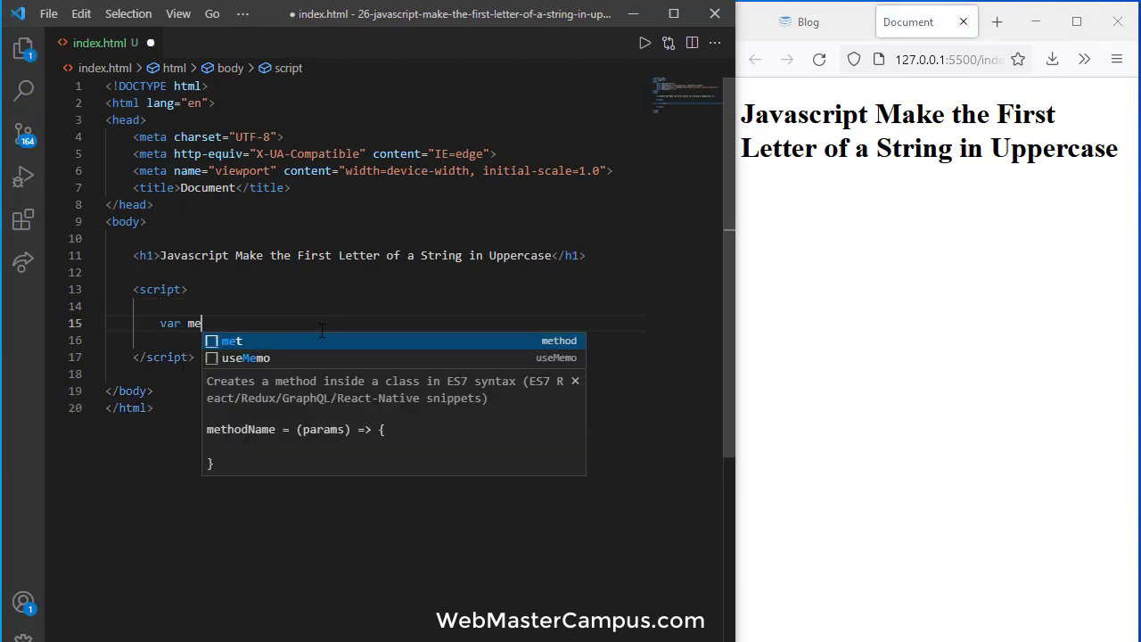
pyautogui.write('ssage =')
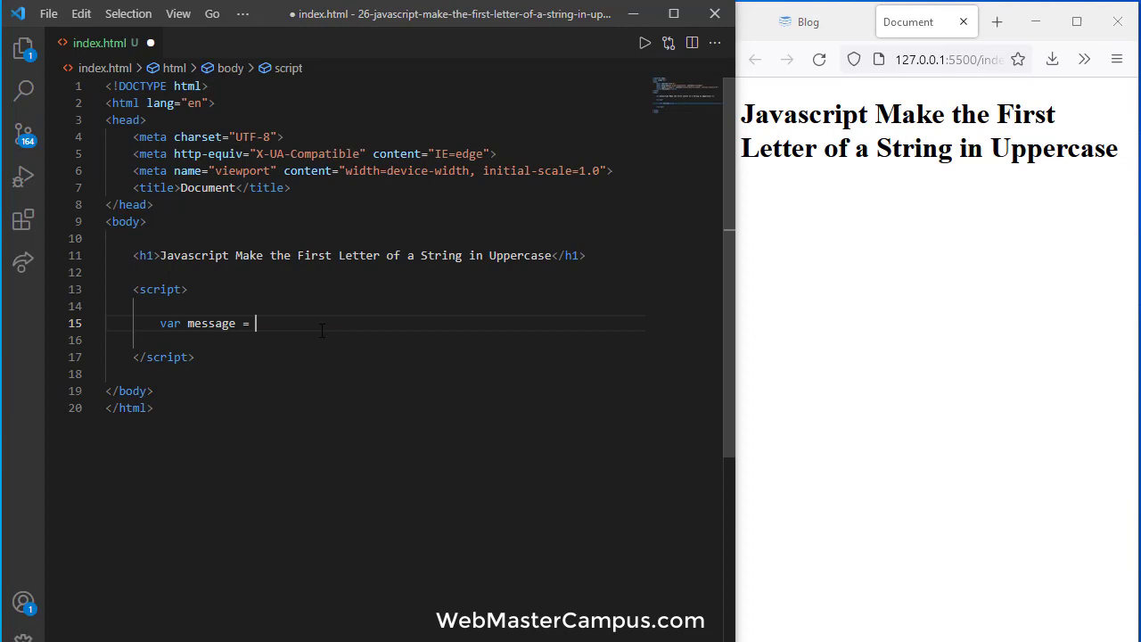
pyautogui.write('"this "')
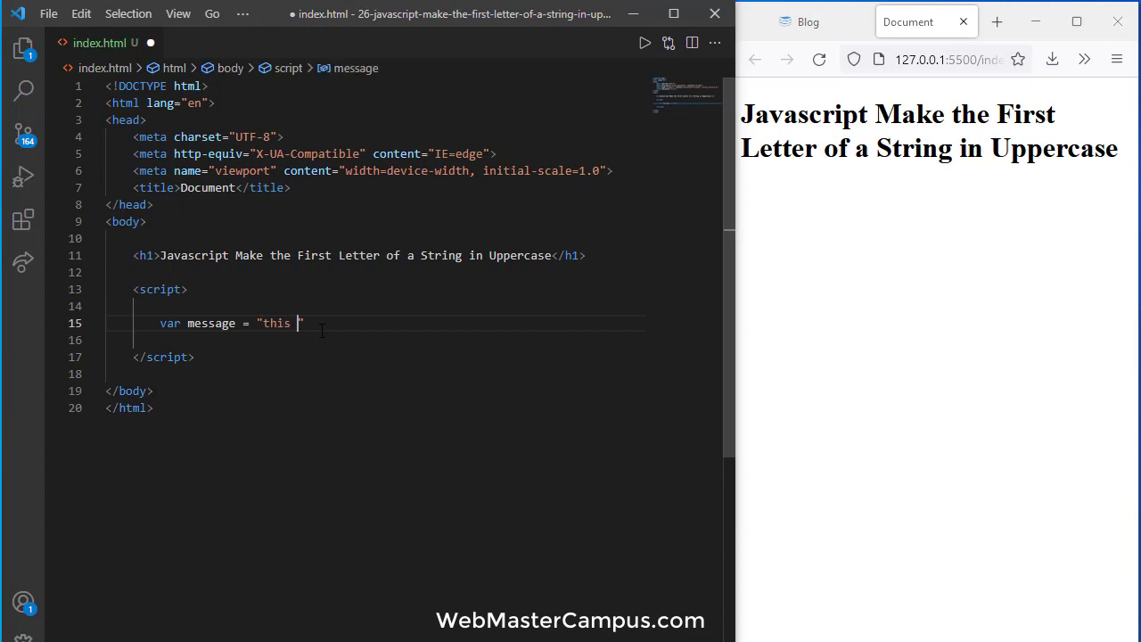
pyautogui.write('is an')
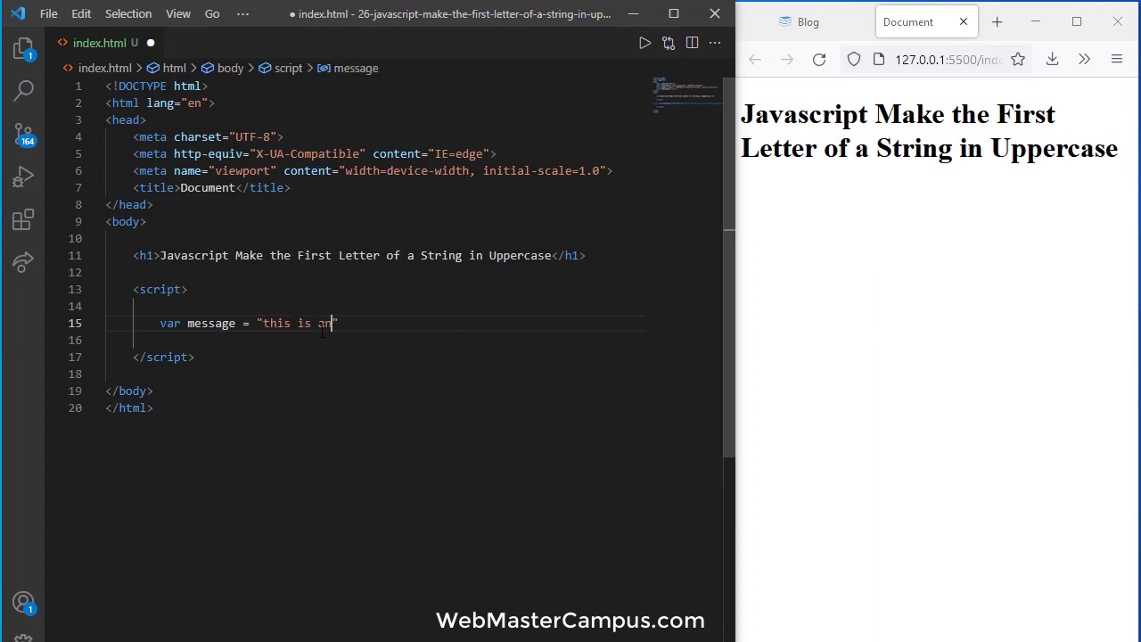
pyautogui.write('email a')
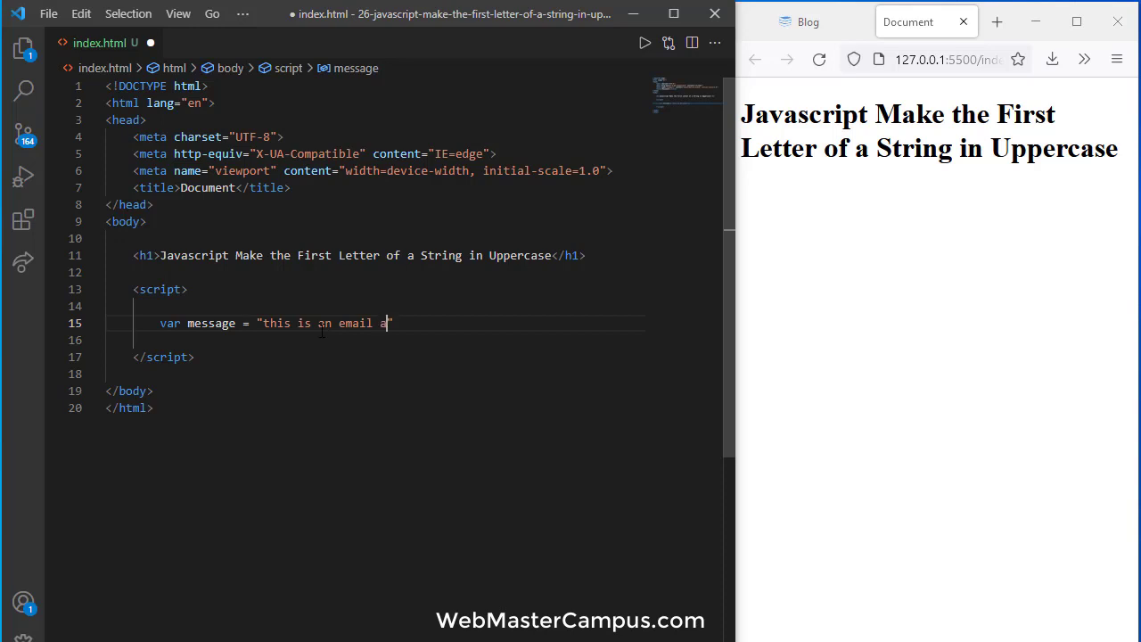
pyautogui.write('ddress')
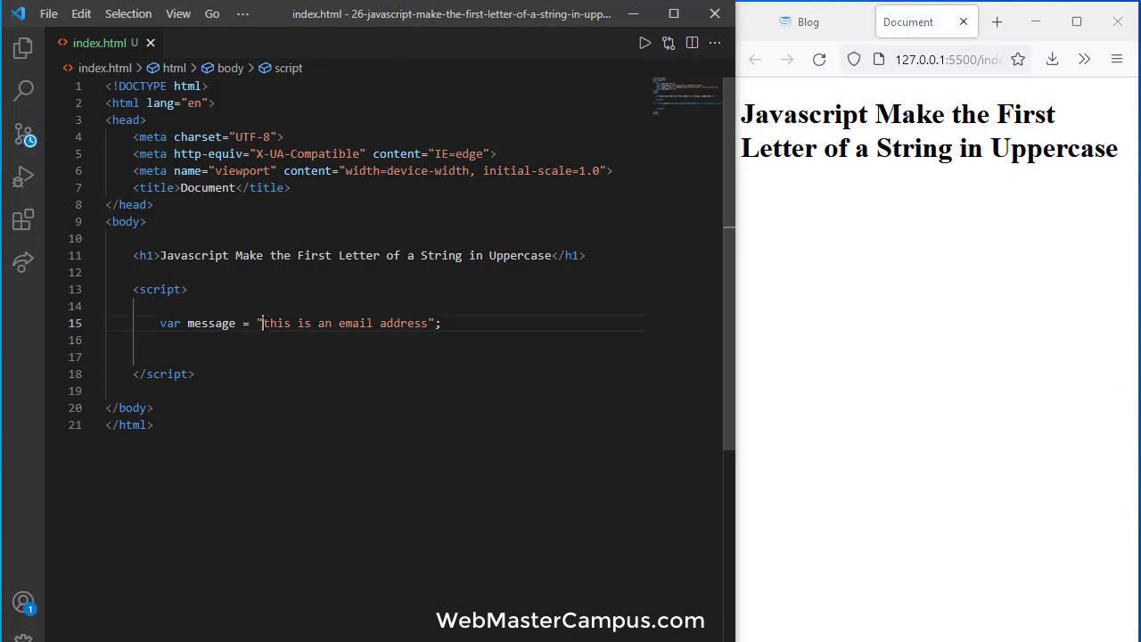
pyautogui.press('Enter')
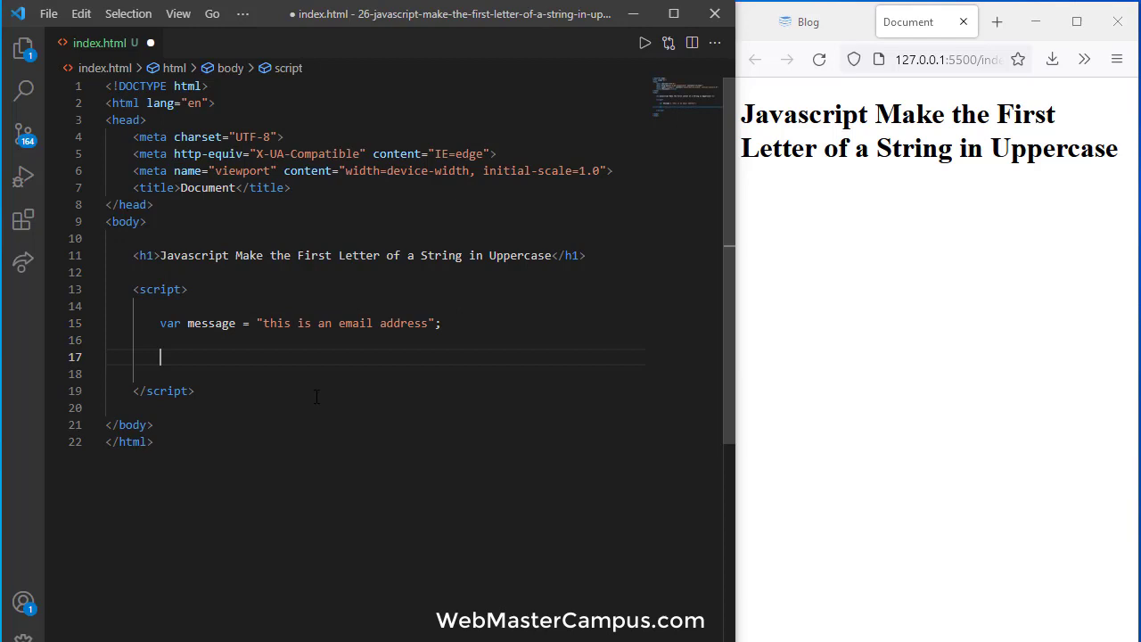
# Write function capitalize(msg) whose body runs console.log(msg).
pyautogui.write('func')
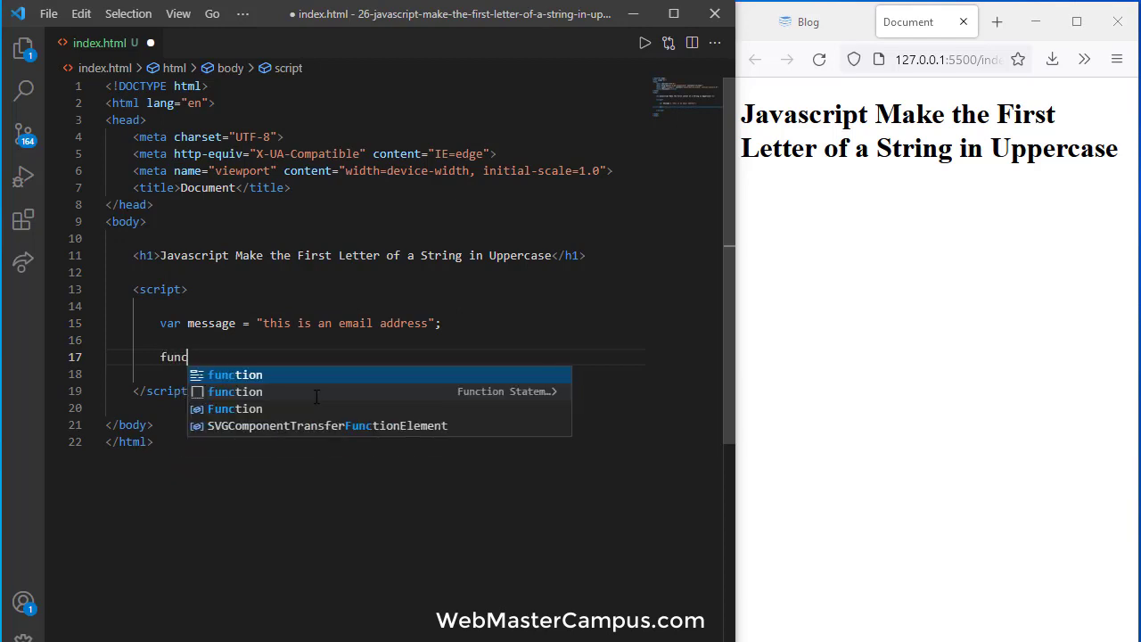
pyautogui.press('Tab')
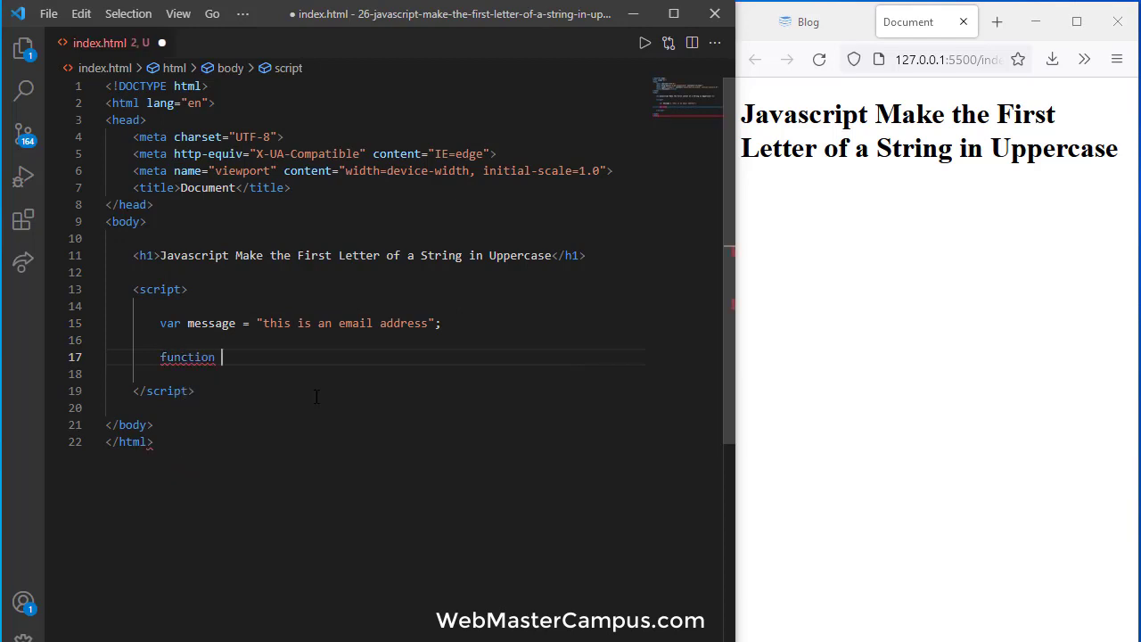
pyautogui.write('capitalize')
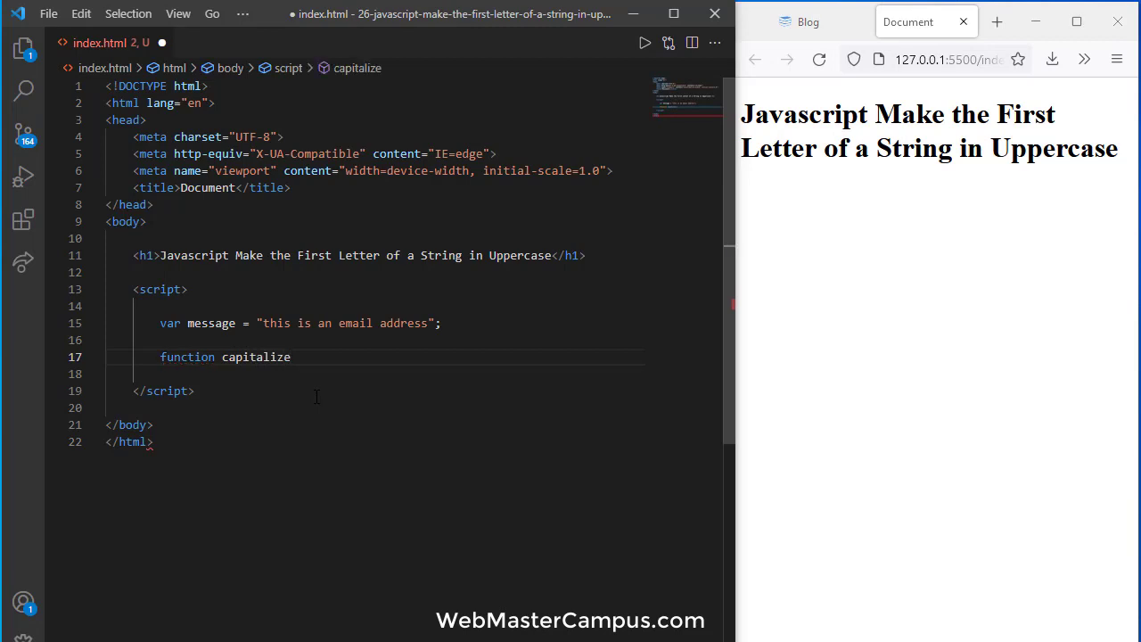
pyautogui.write('(){')
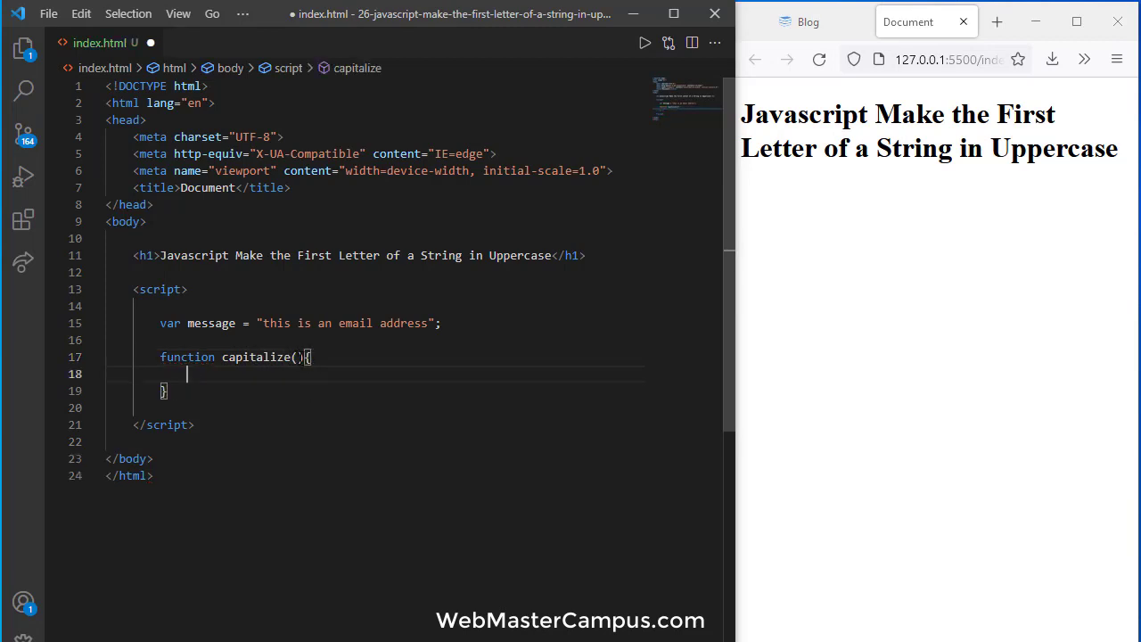
pyautogui.write('msg')
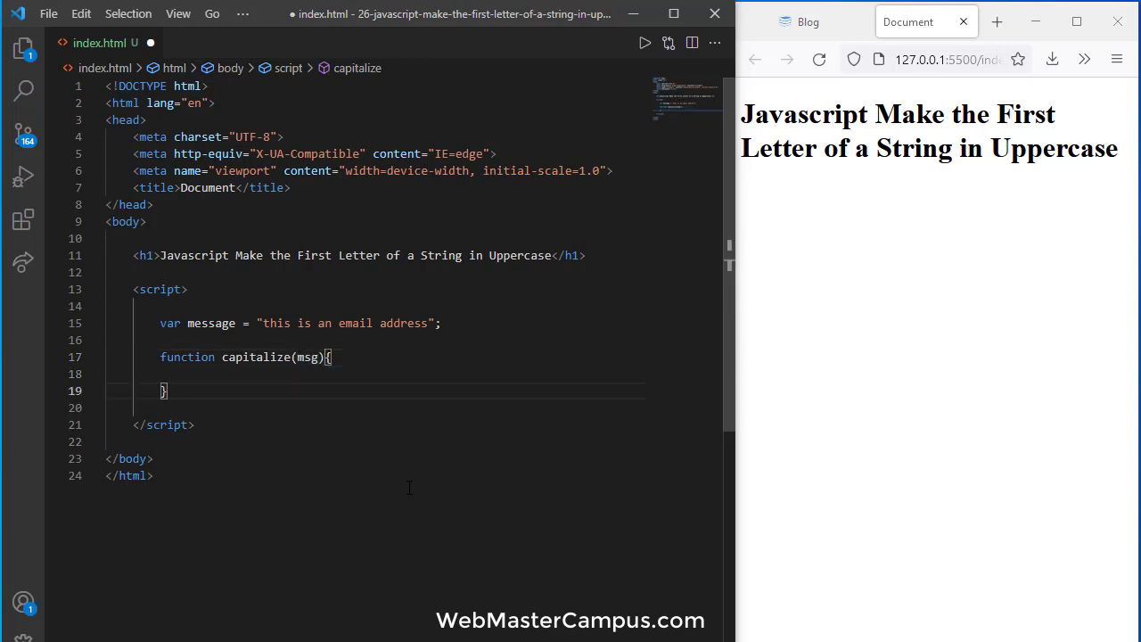
pyautogui.write('console.')
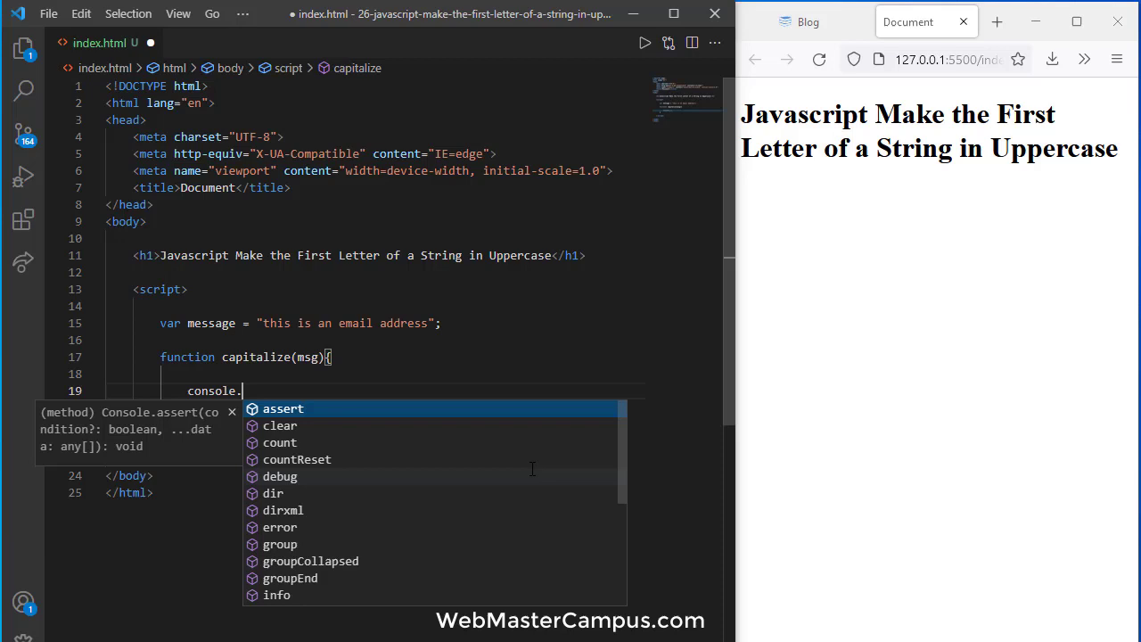
pyautogui.write('log(msg);')
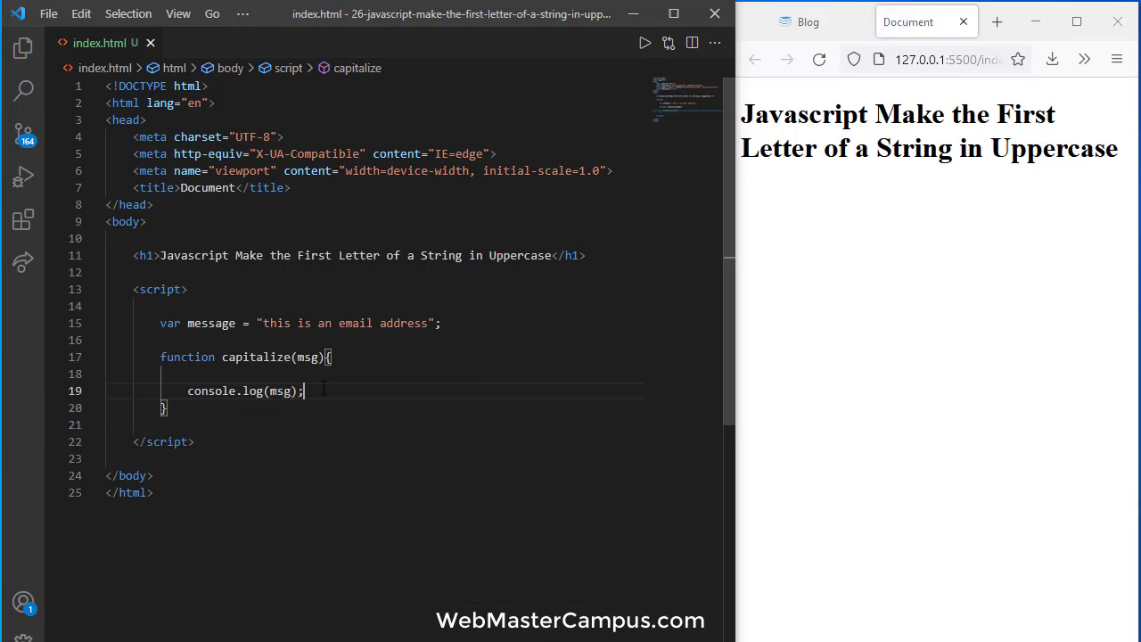
pyautogui.doubleClick(257, 356)
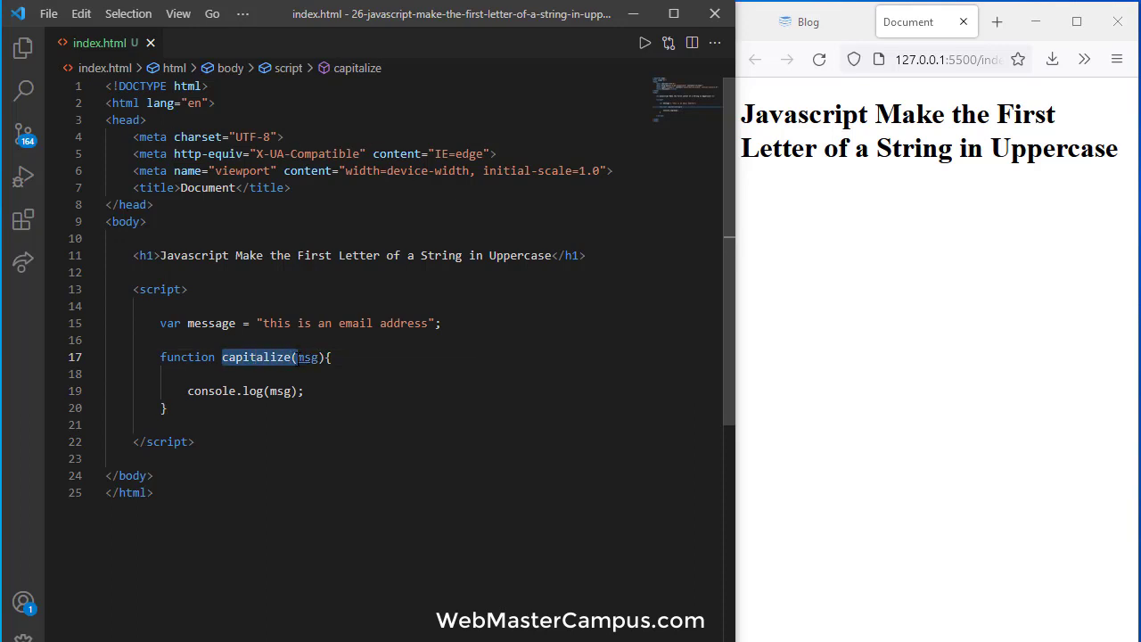
# Add the call capitalize(message) to the script.
pyautogui.write('capitalize(')
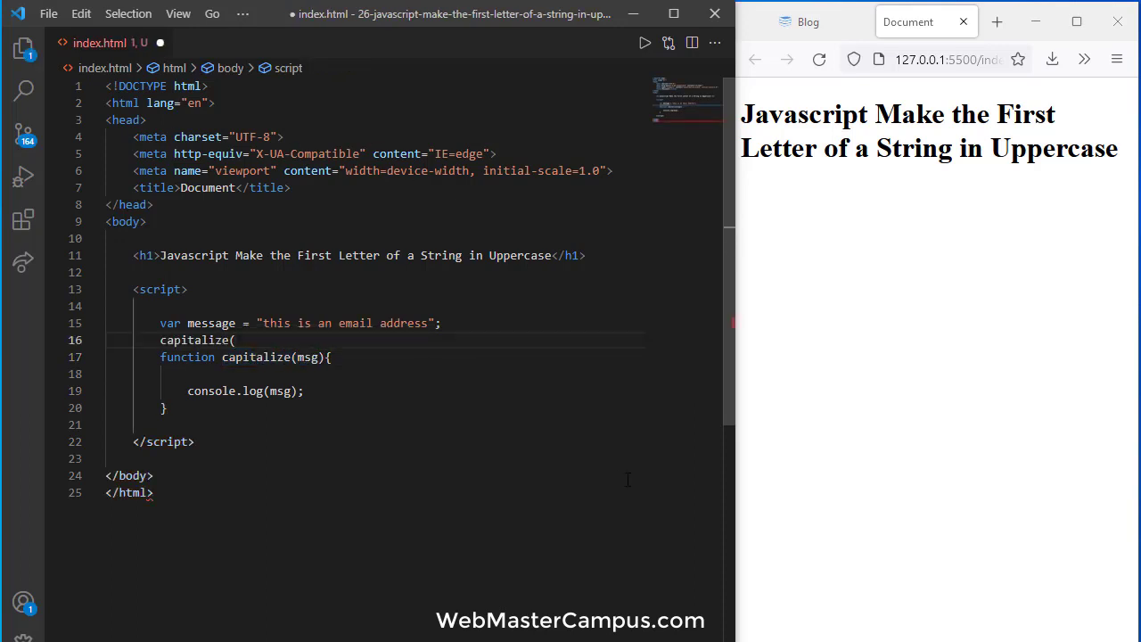
pyautogui.write('message);')
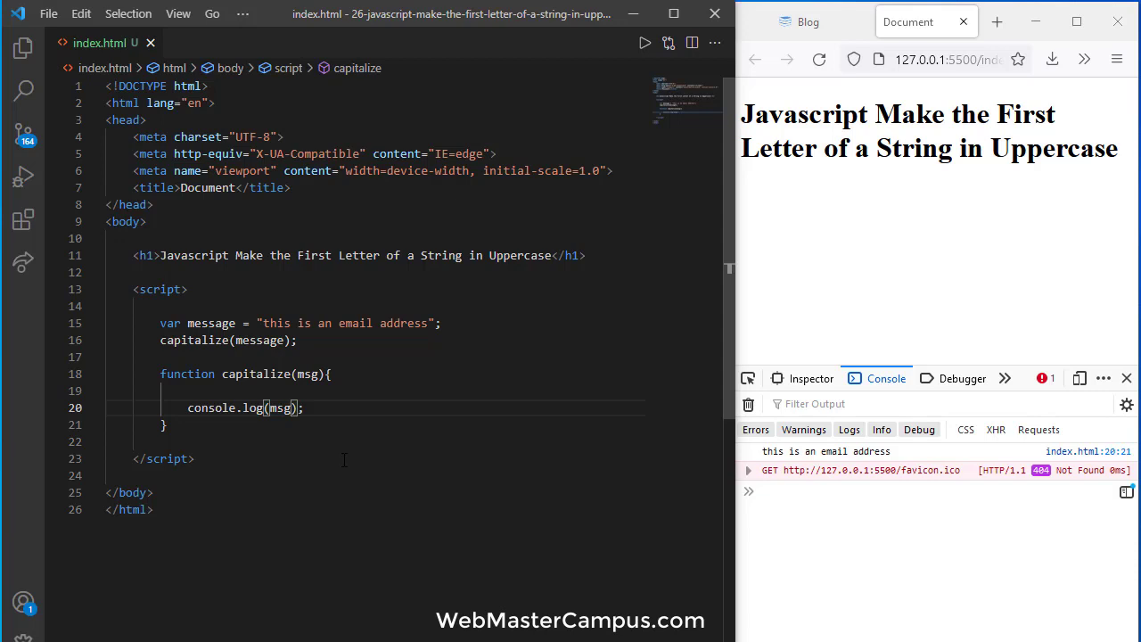
# Add console.log(msg[0]) inside capitalize to log the first character.
pyautogui.write('[]')
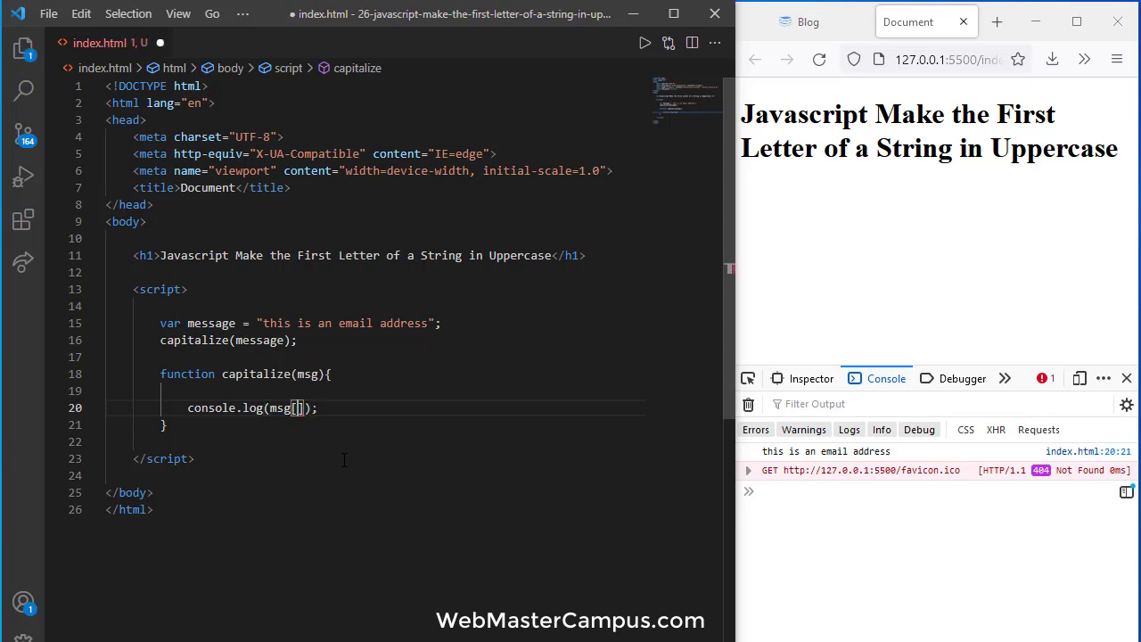
pyautogui.write('0')
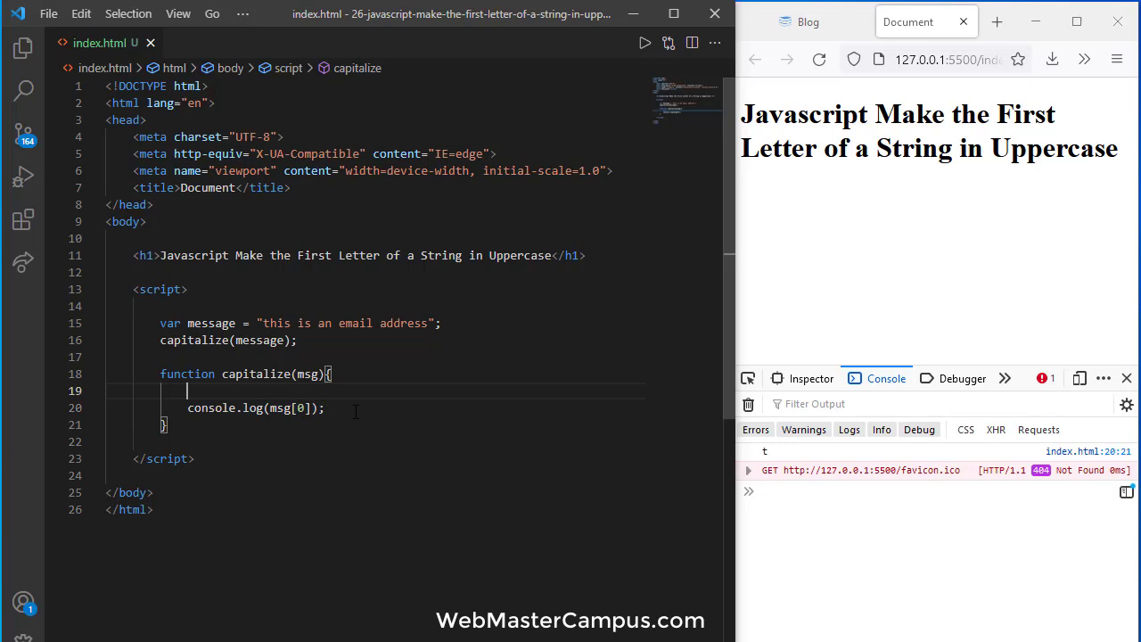
pyautogui.write('console.log(msg[0]);')
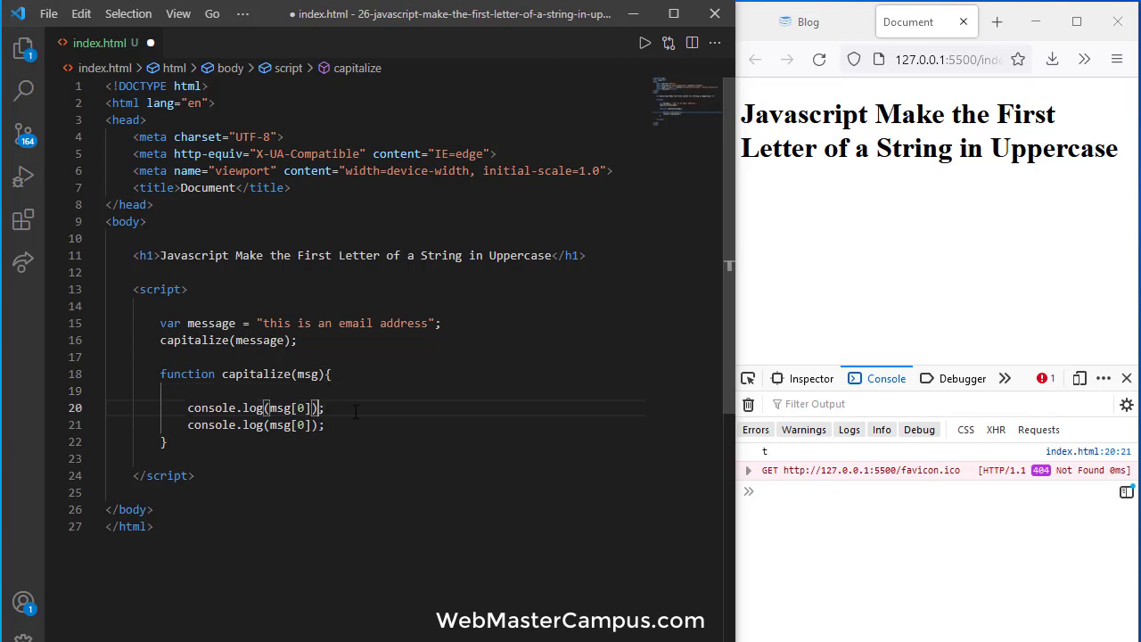
pyautogui.press('Backspace')
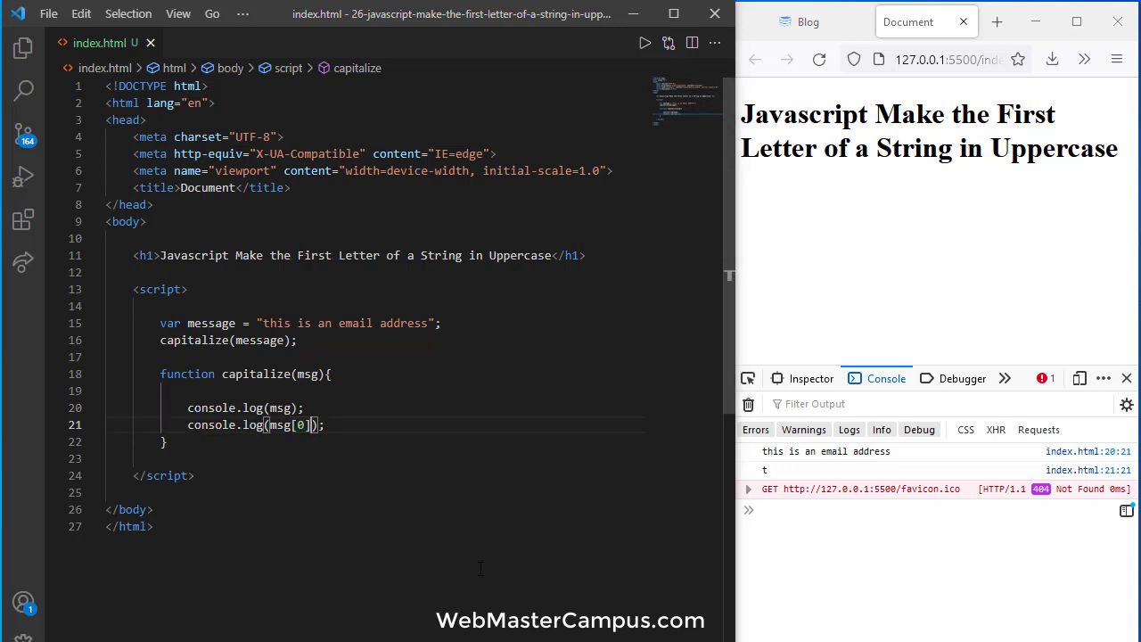
# Append .toUpperCase() to msg[0] in the second log line.
pyautogui.write('.toUpper')
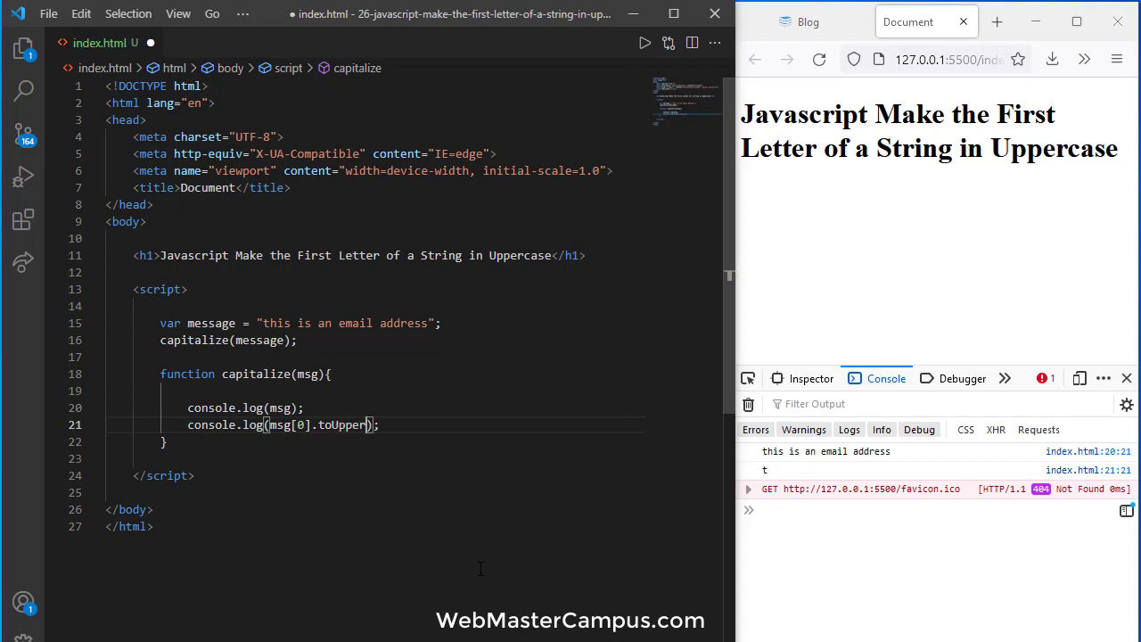
pyautogui.write('Case()')
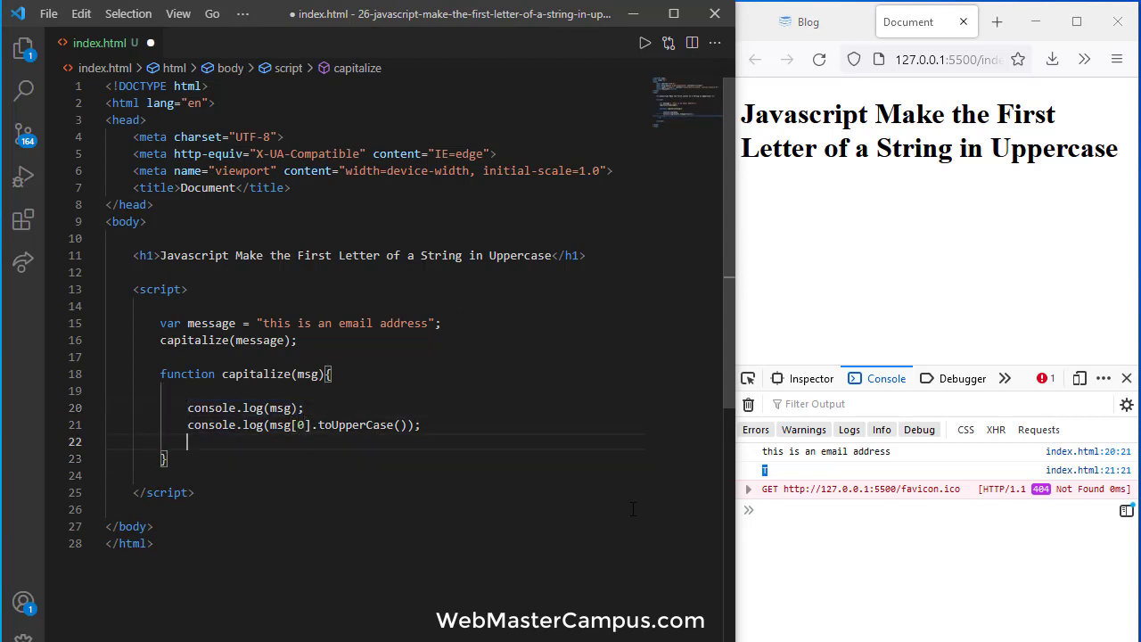
# Add a third log line, console.log(msg.slice(1)), inside capitalize.
pyautogui.write('console.log(msg.);')
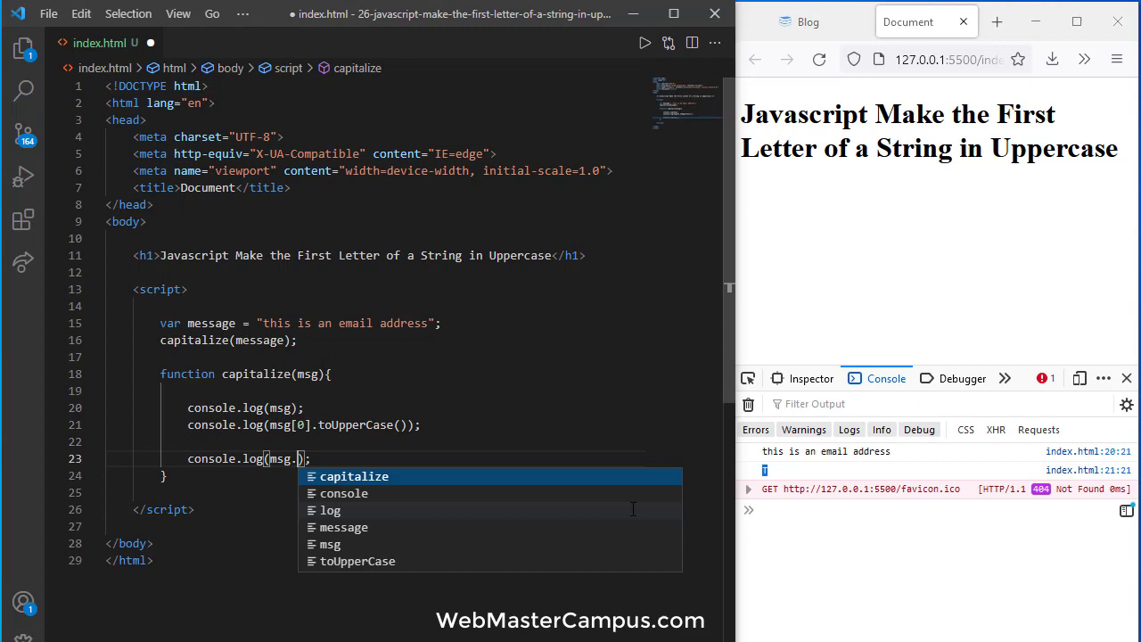
pyautogui.write('slice(')
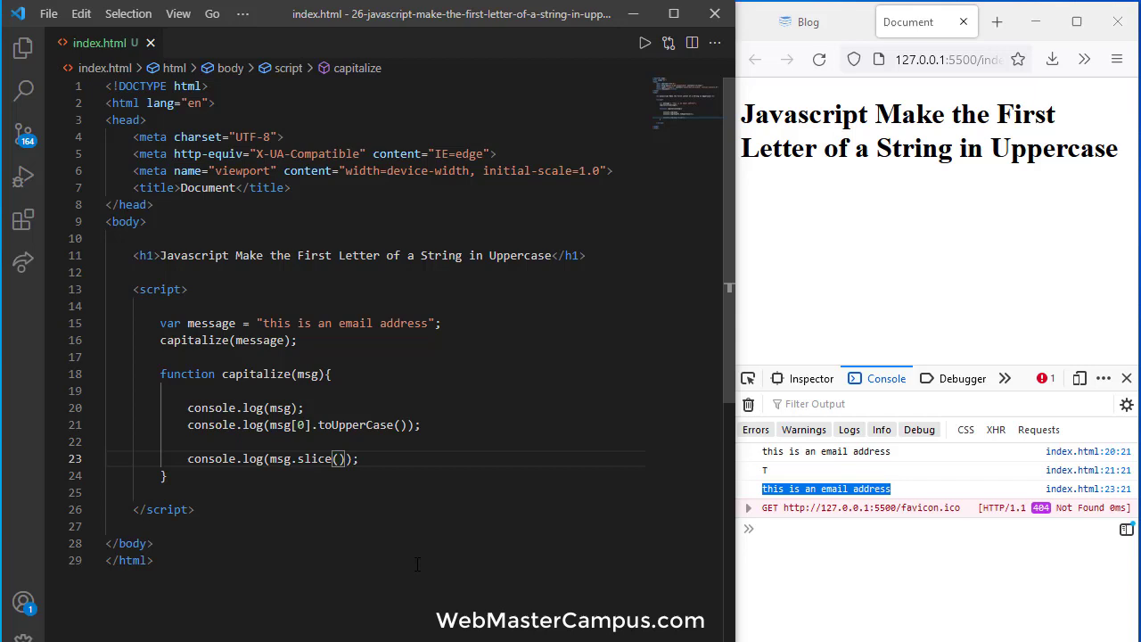
pyautogui.write('1')
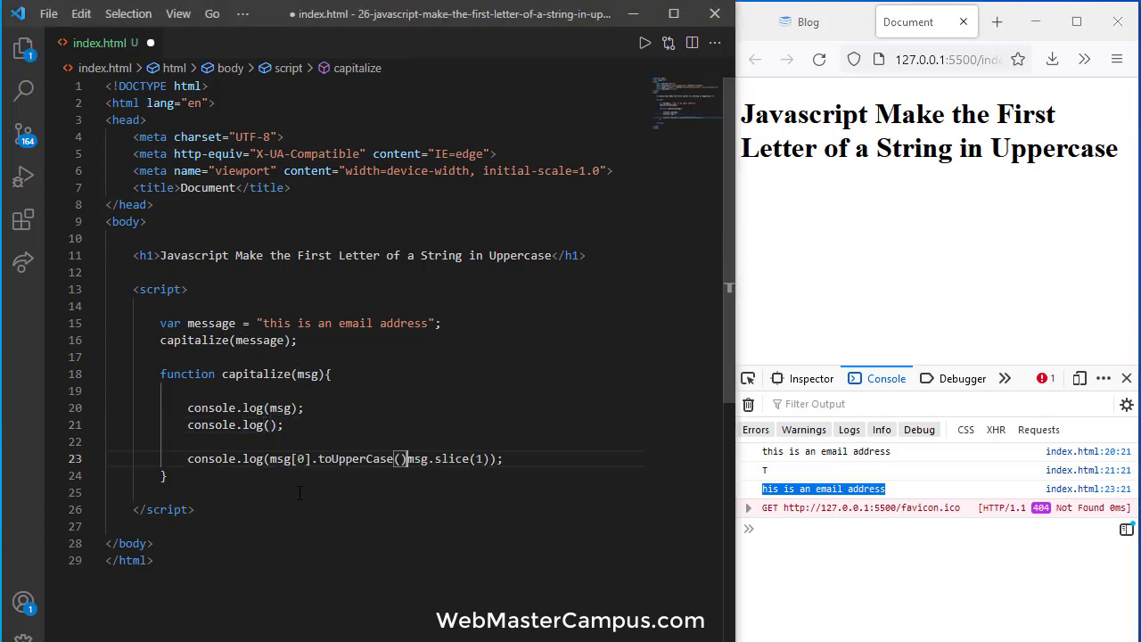
# Combine into one log of msg[0].toUpperCase() + msg.slice(1), removing the extra line.
pyautogui.write('+')
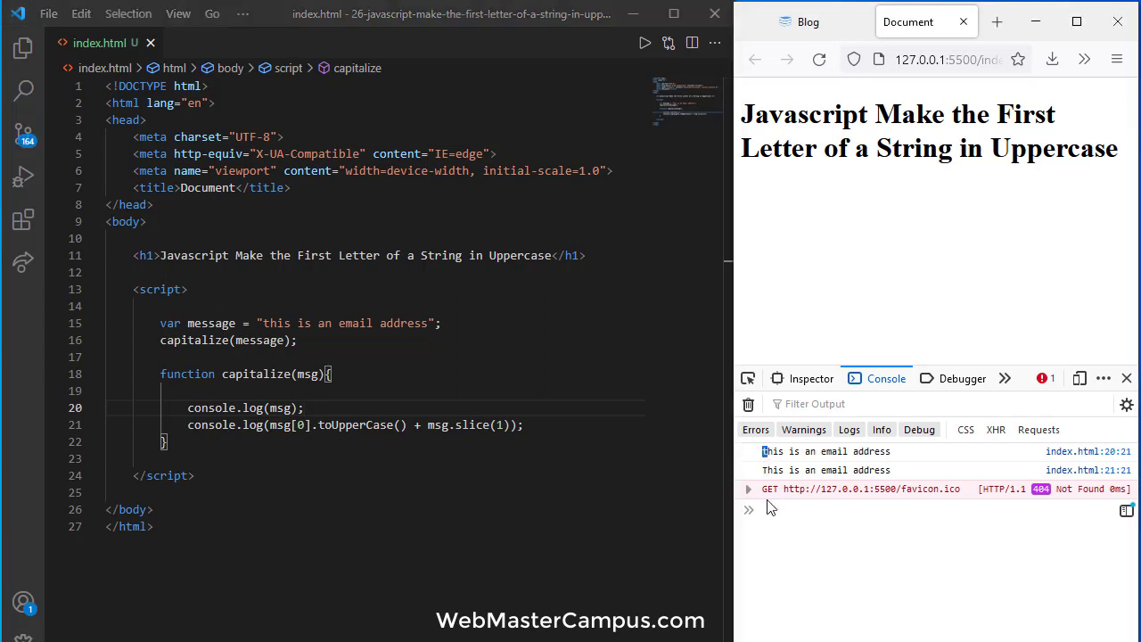
pyautogui.doubleClick(772, 470)
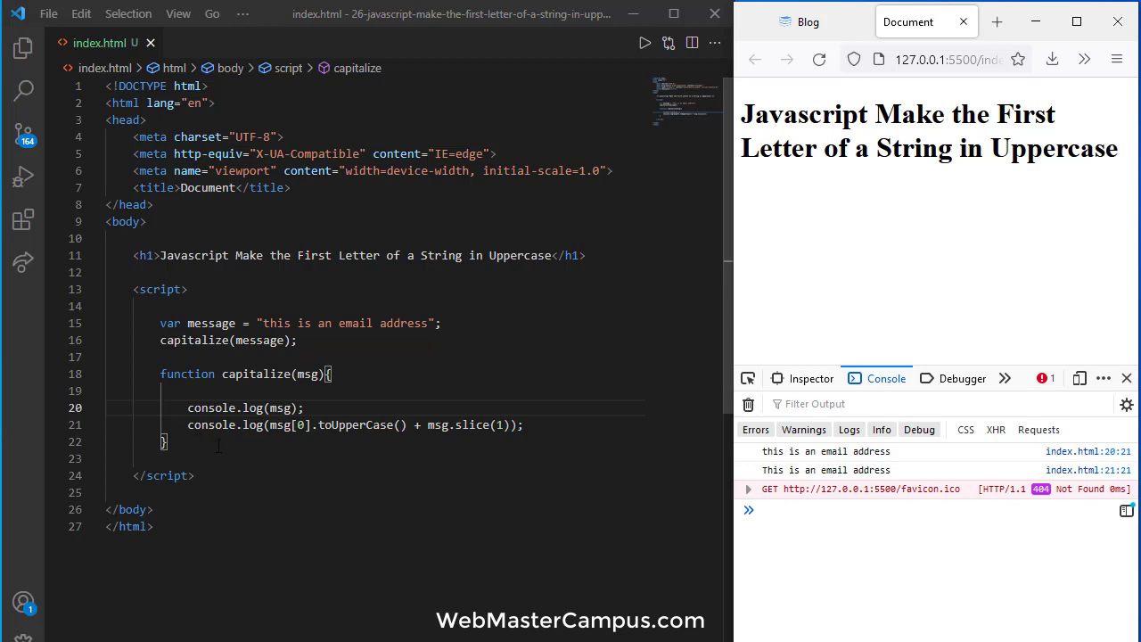
pyautogui.moveTo(263, 441)
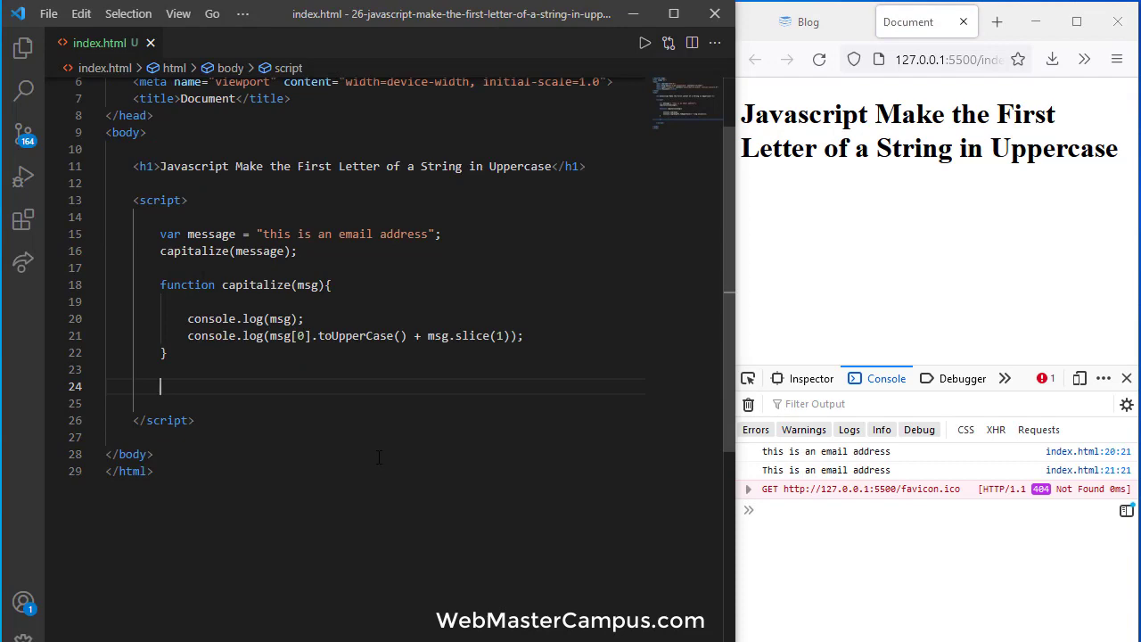
# Declare String.prototype.oopCapatalize as a new function, fixing a mistyped word.
pyautogui.write('String.')
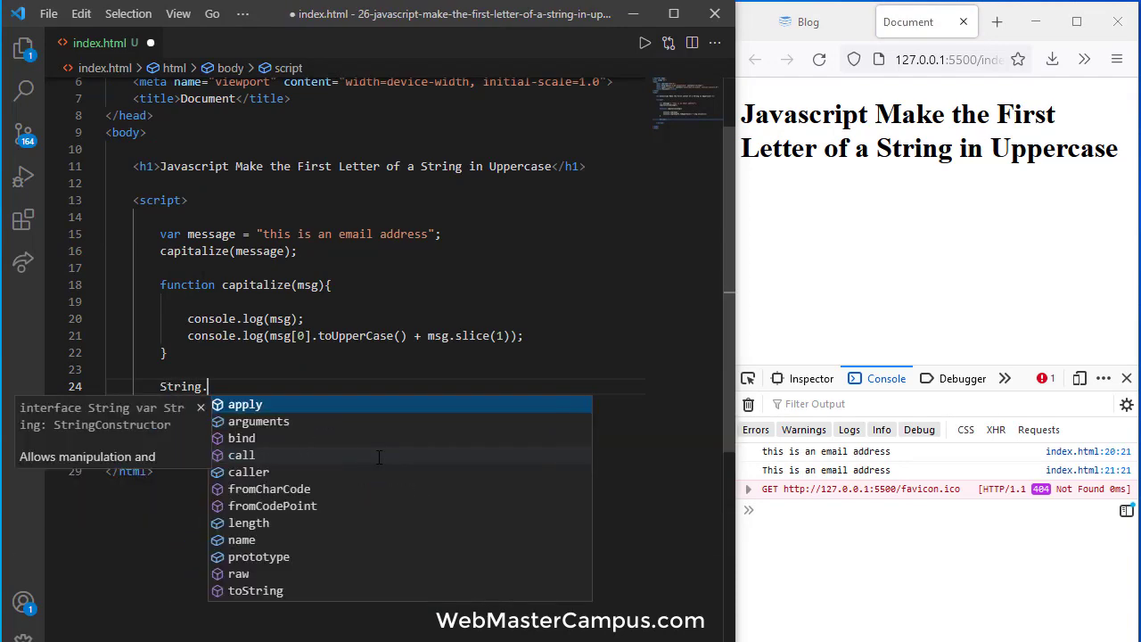
pyautogui.write('prototype.')
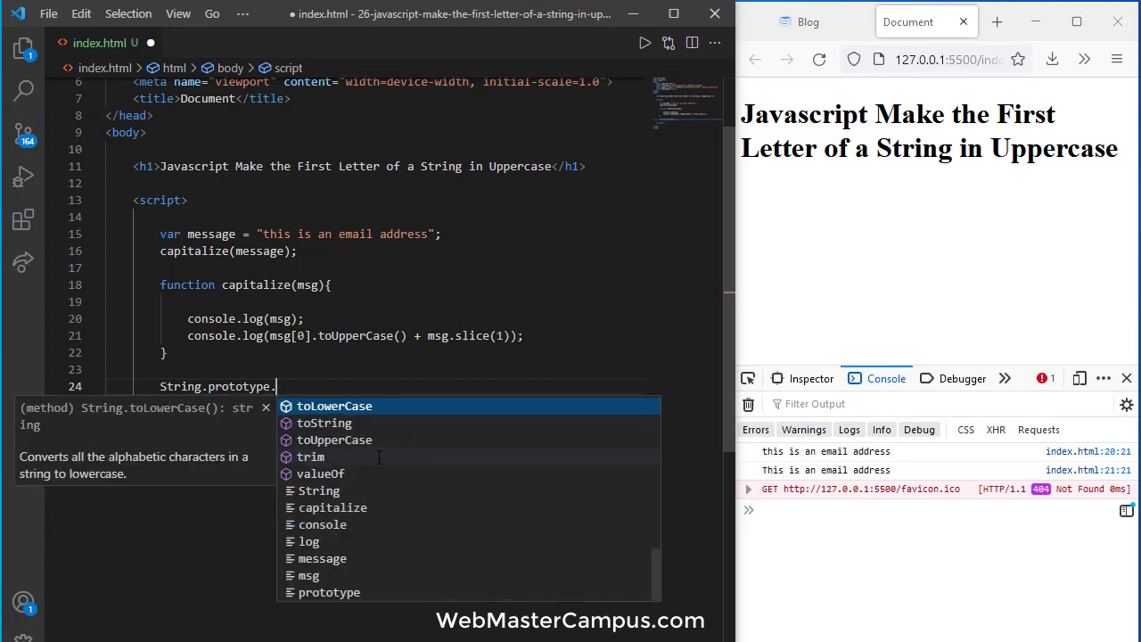
pyautogui.write('new')
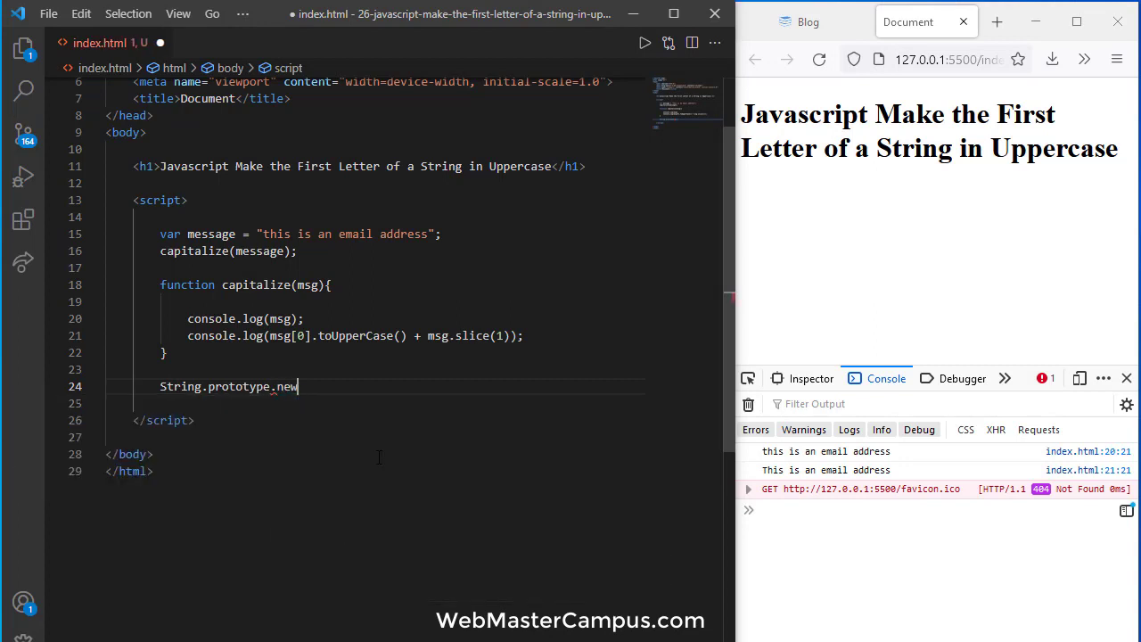
pyautogui.press('Backspace')
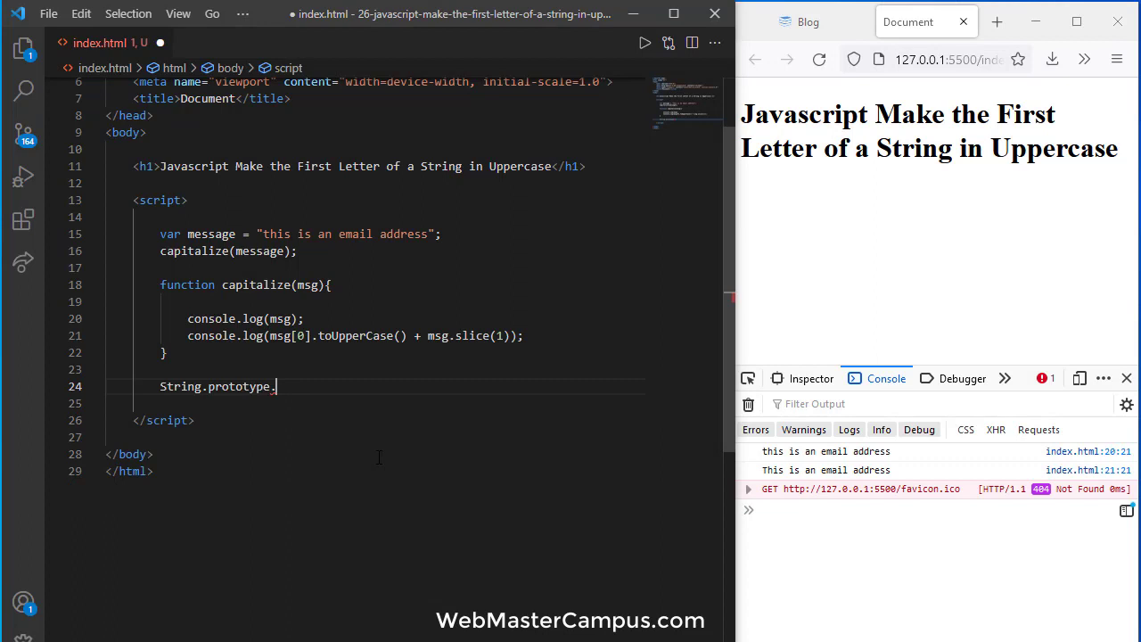
pyautogui.write('oopd')
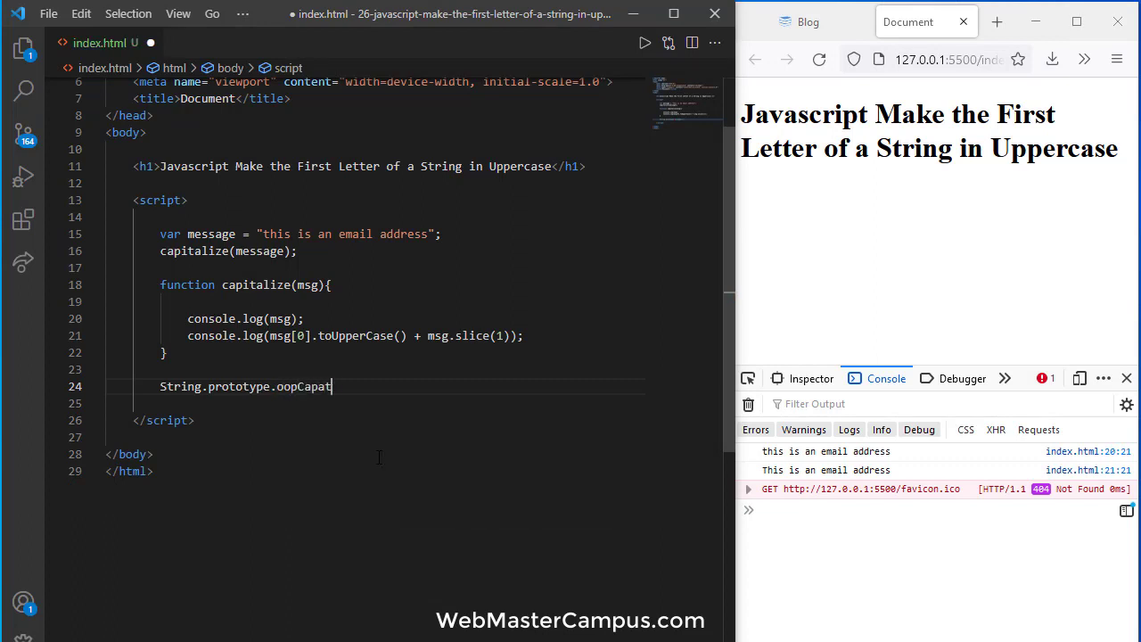
pyautogui.write('ialize()')
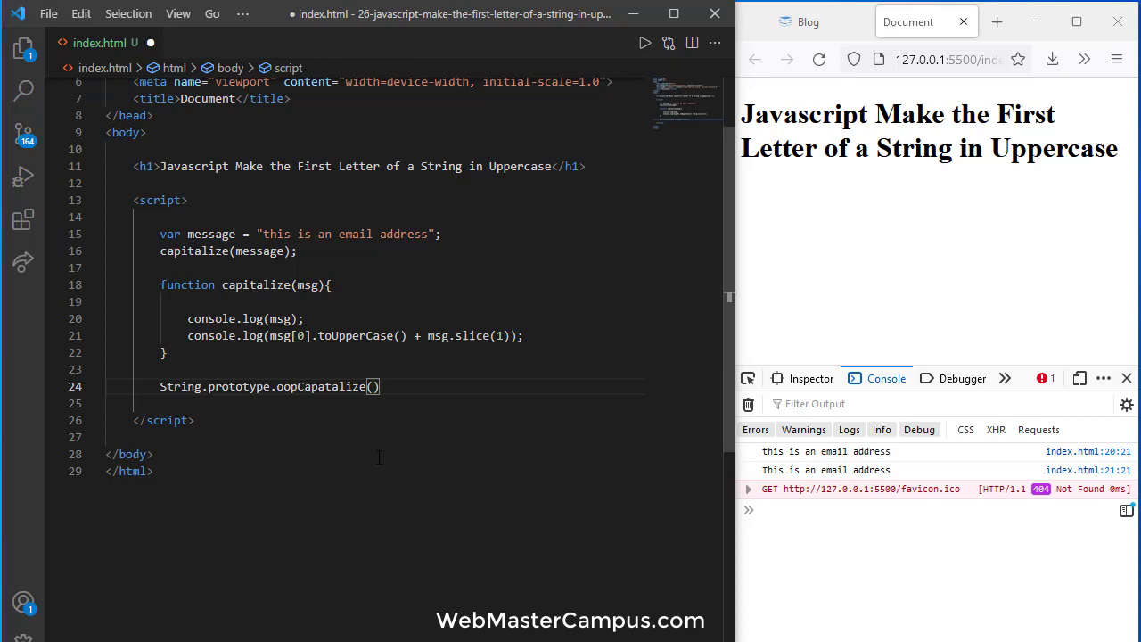
pyautogui.write('{')
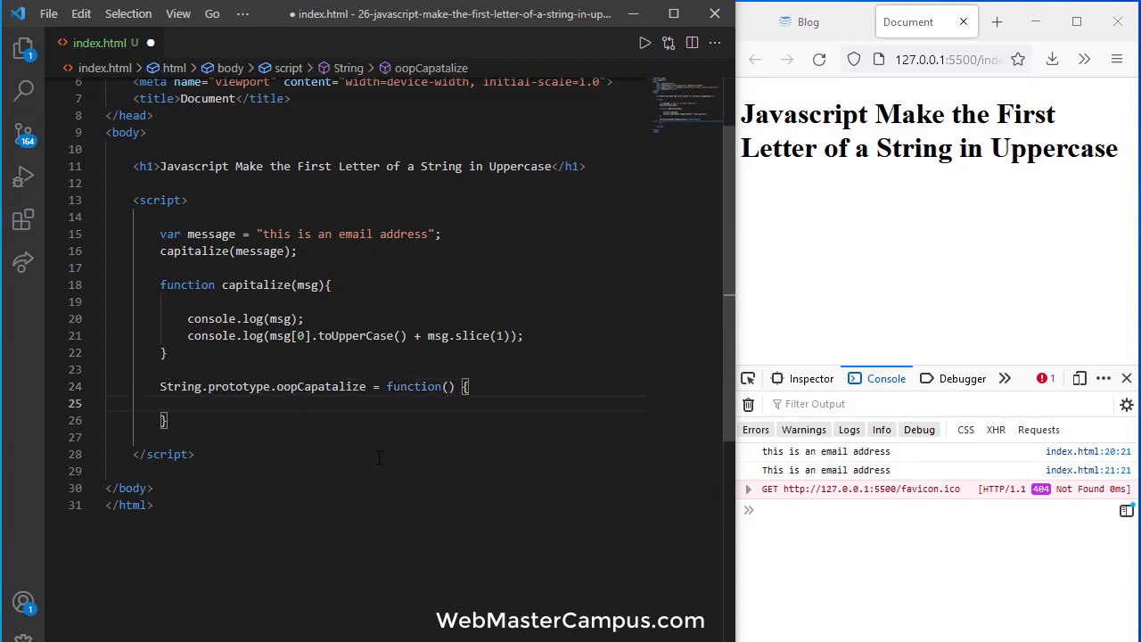
# Make the method return this.charAt(0).toUpperCase() + this.slice(1).
pyautogui.write('return this.charAt(')
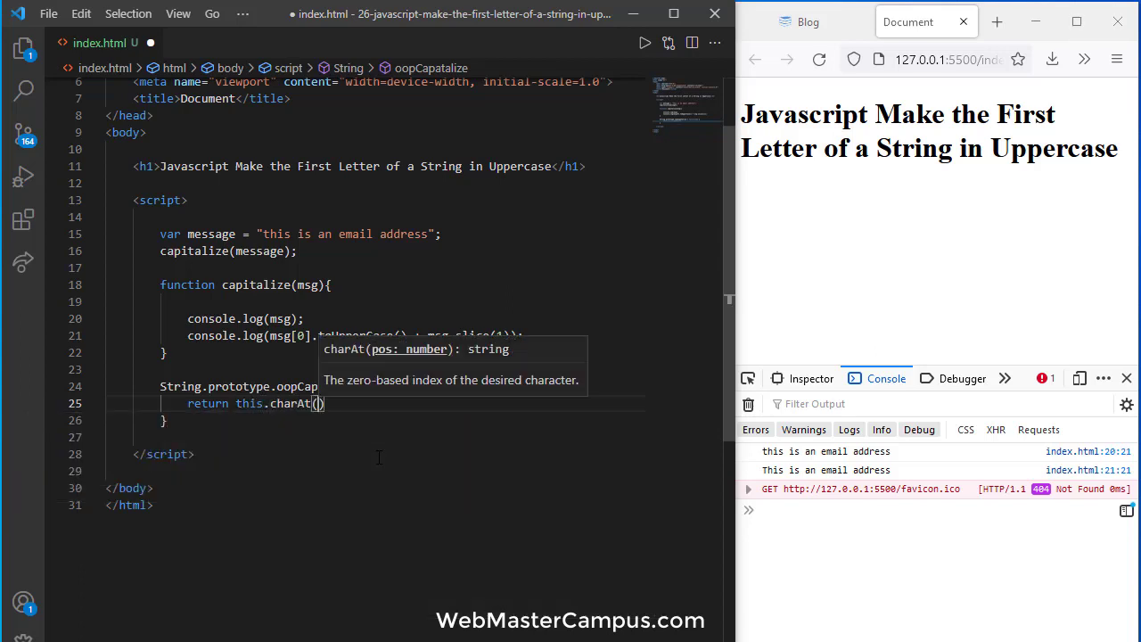
pyautogui.write('0')
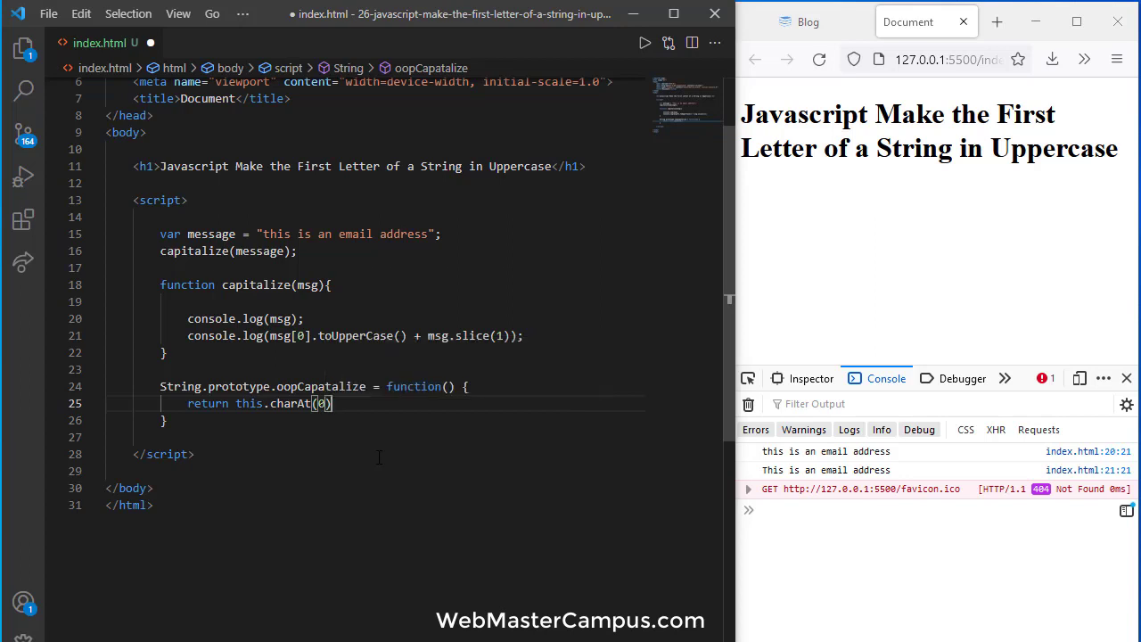
pyautogui.write('.toUpperCase() +')
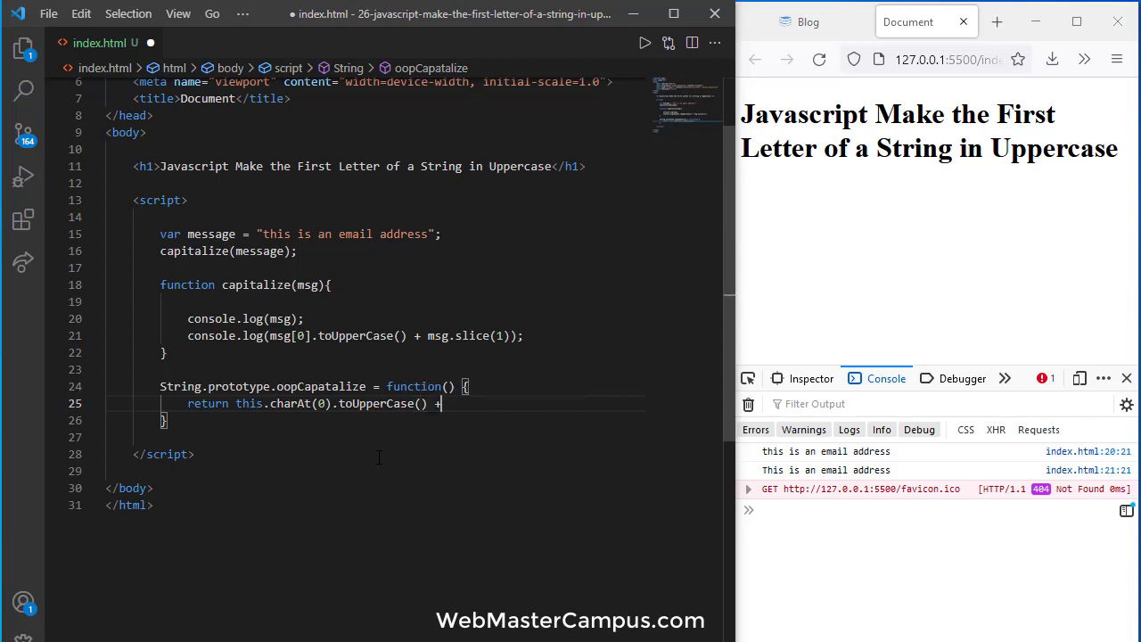
pyautogui.write('this.')
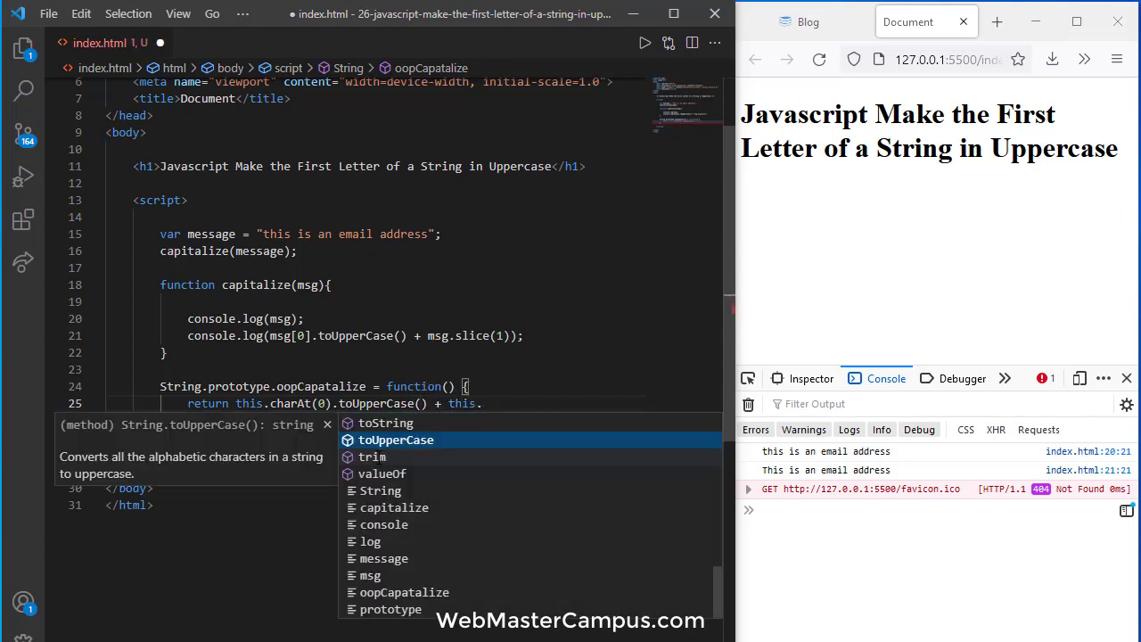
pyautogui.write('.slice)')
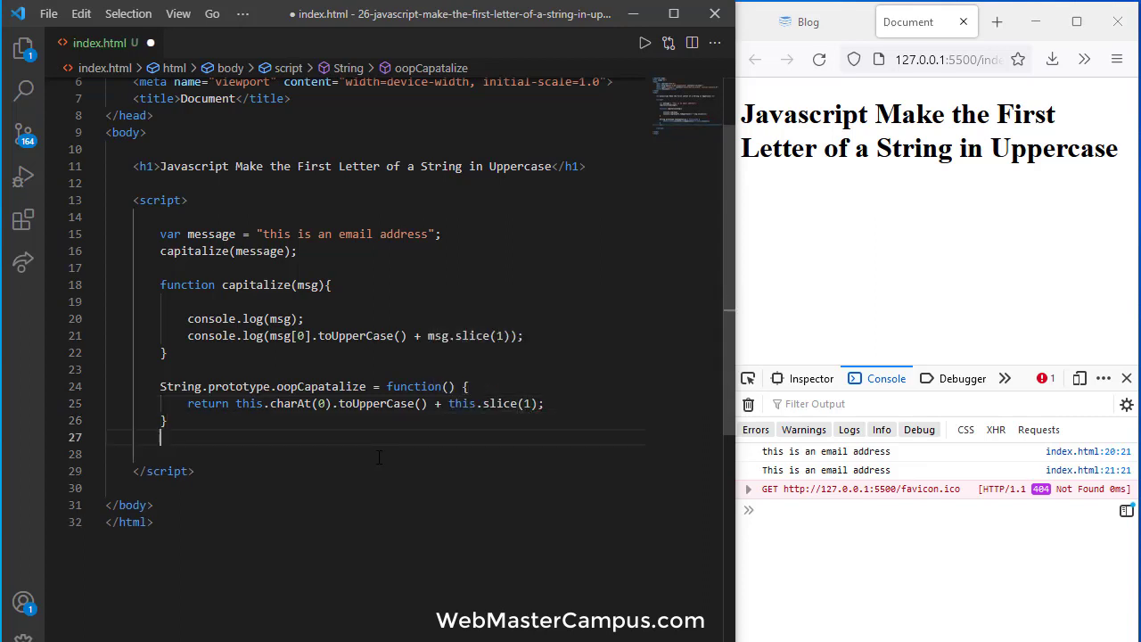
# Save, add a new line calling "hello world".oopCapatalize(); and begin typing console.log.
pyautogui.press('Ctrl+s')
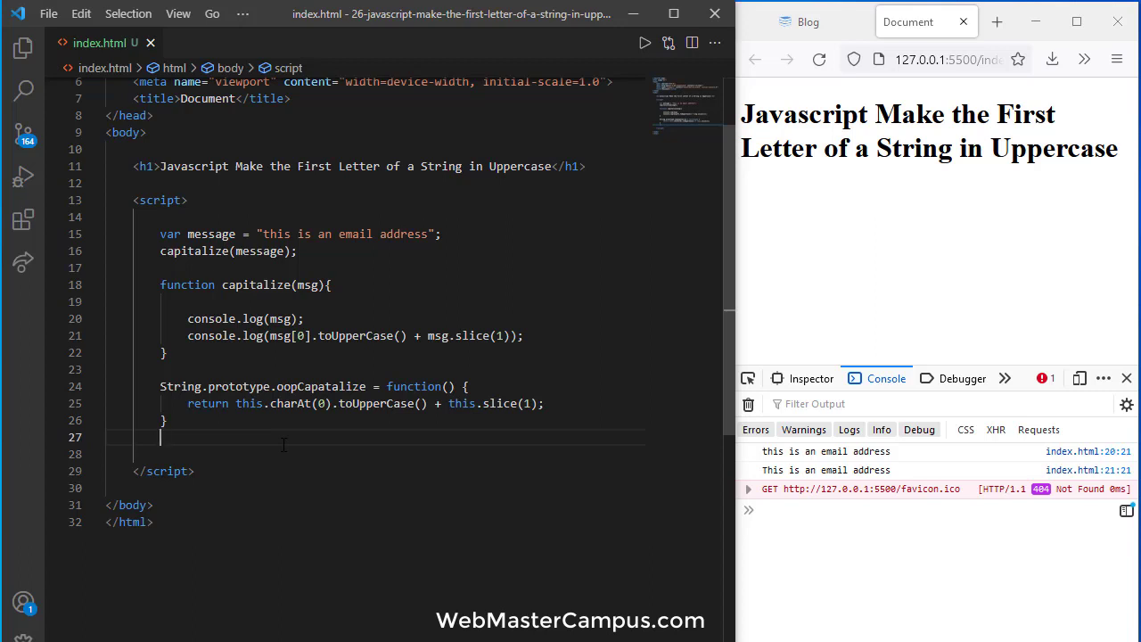
pyautogui.press('Enter')
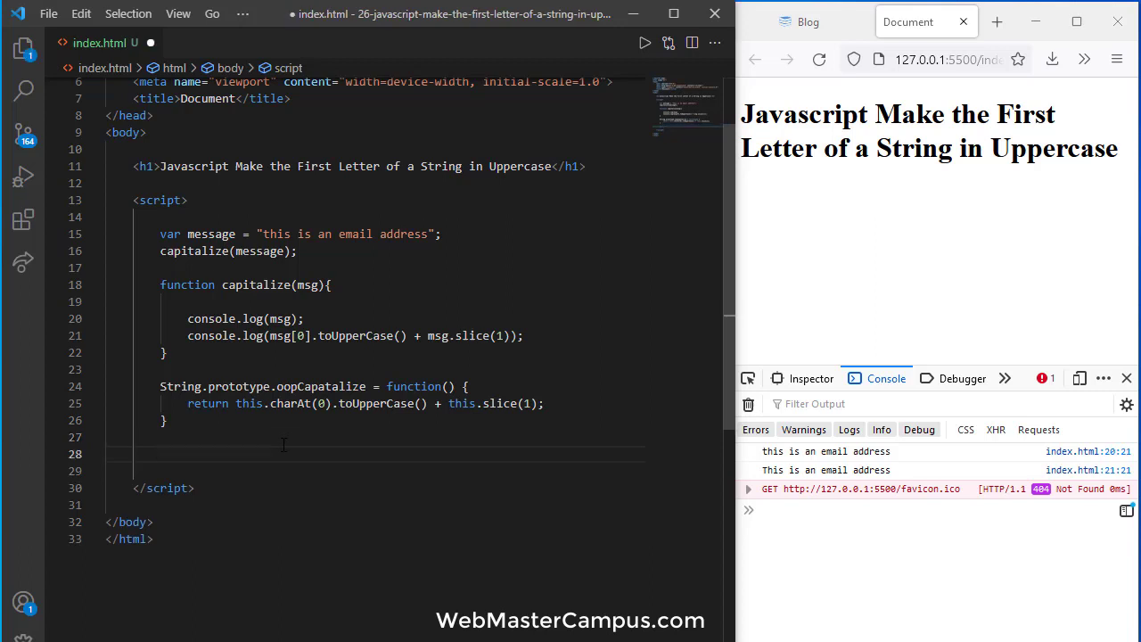
pyautogui.write('"h"')
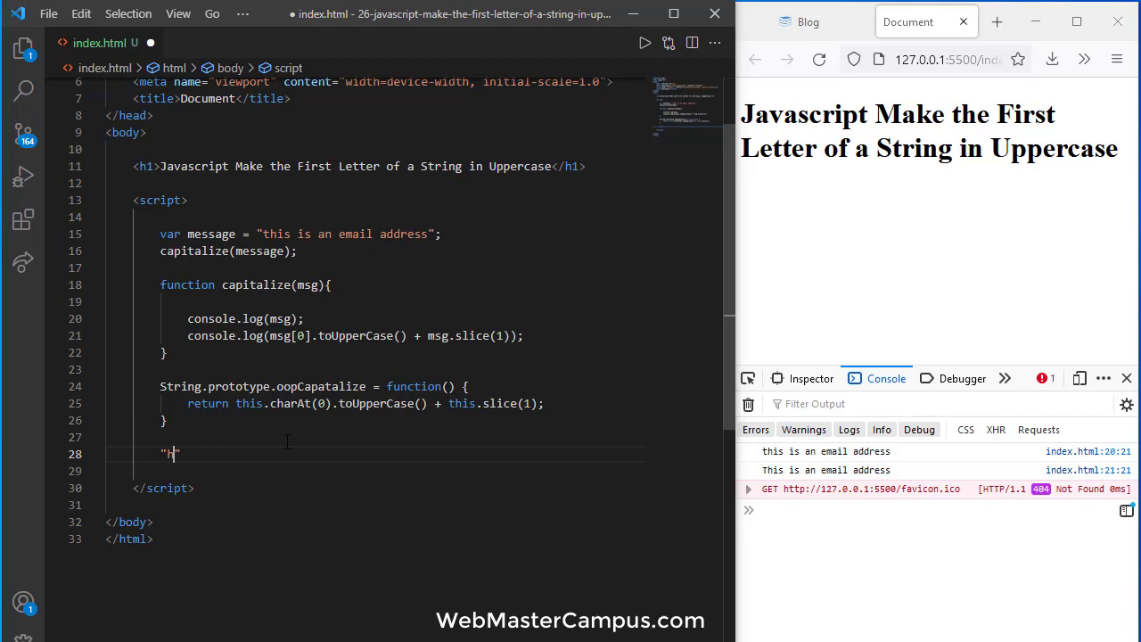
pyautogui.write('ello world')
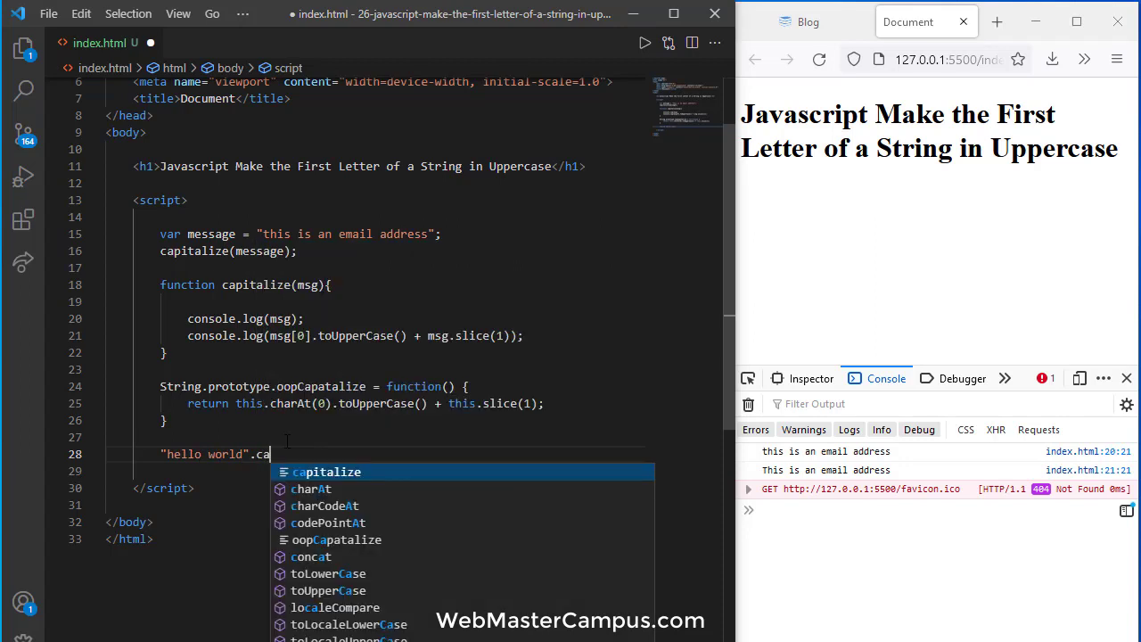
pyautogui.write('pitaliz')
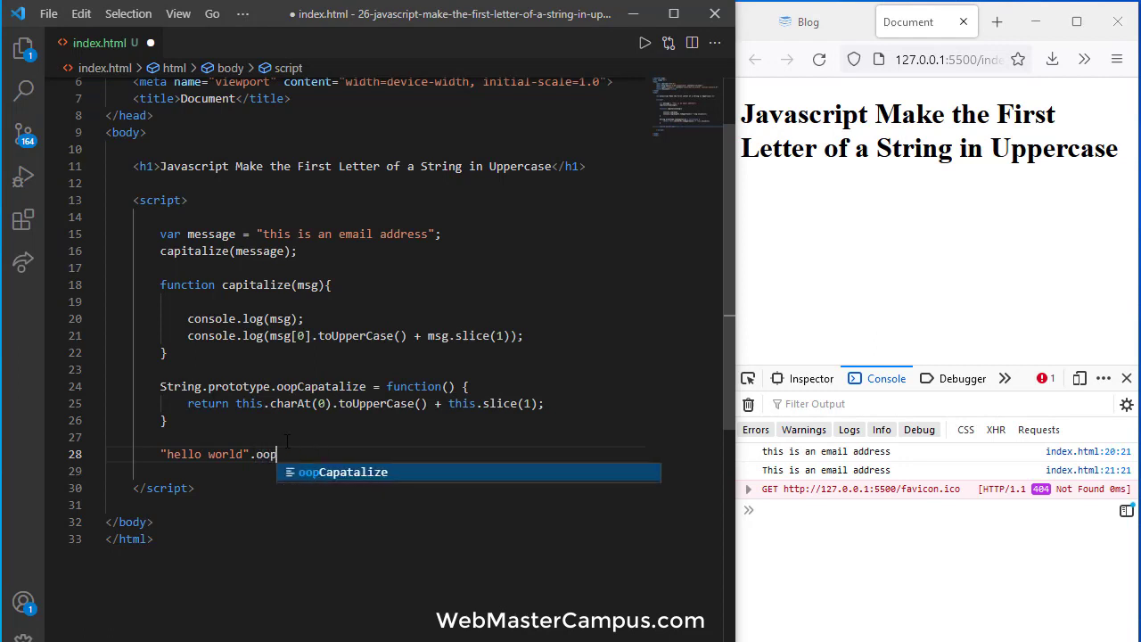
pyautogui.press('Tab')
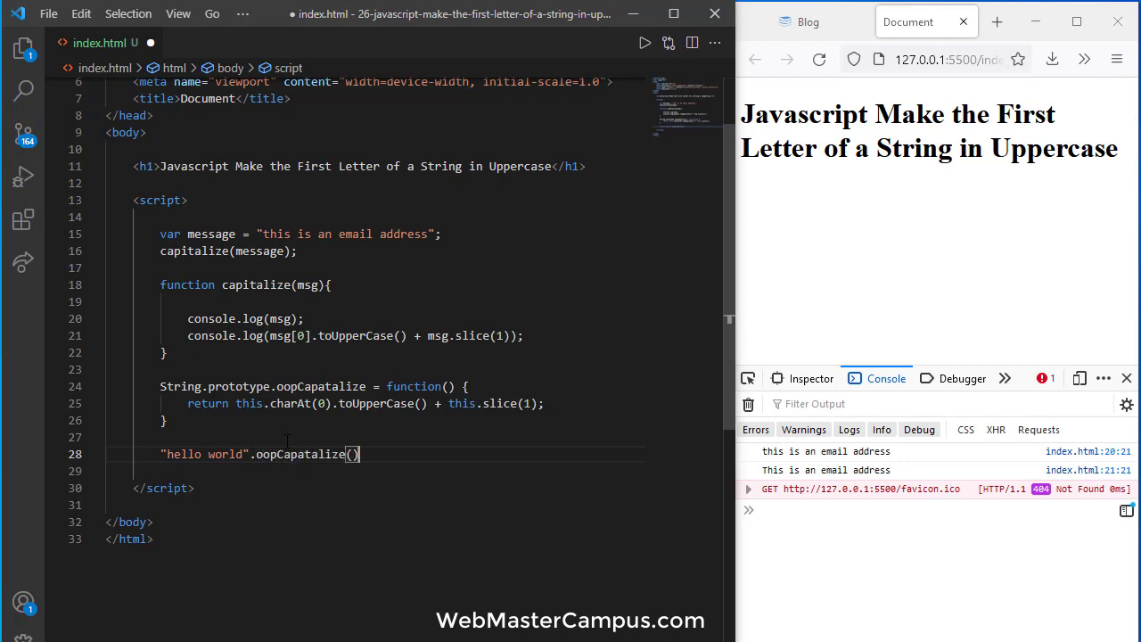
pyautogui.write(';')
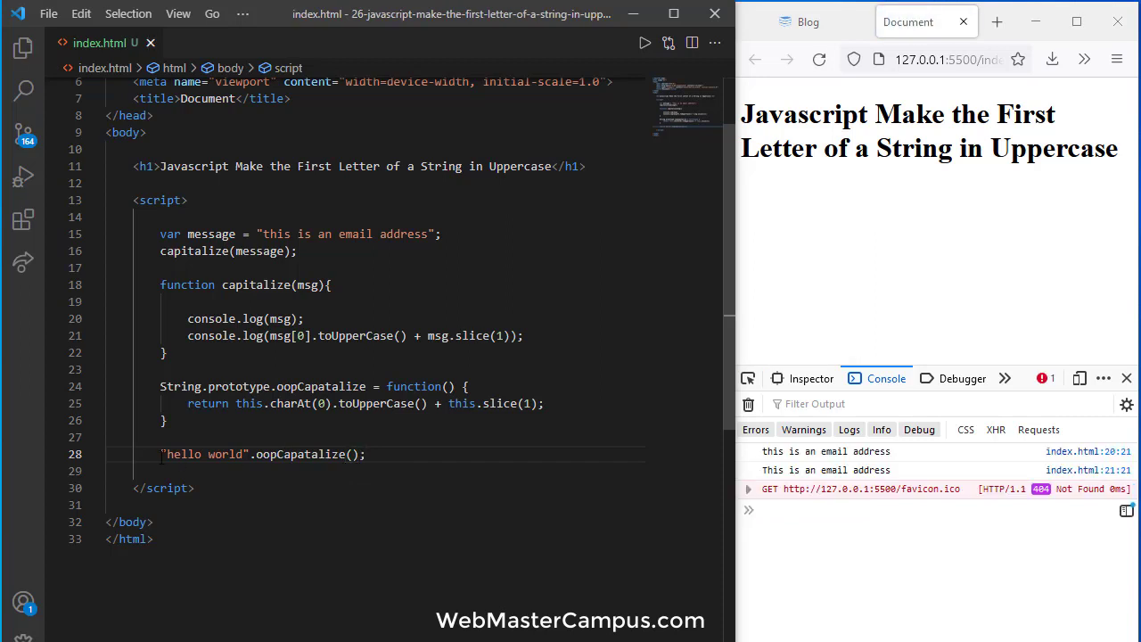
pyautogui.write('console')
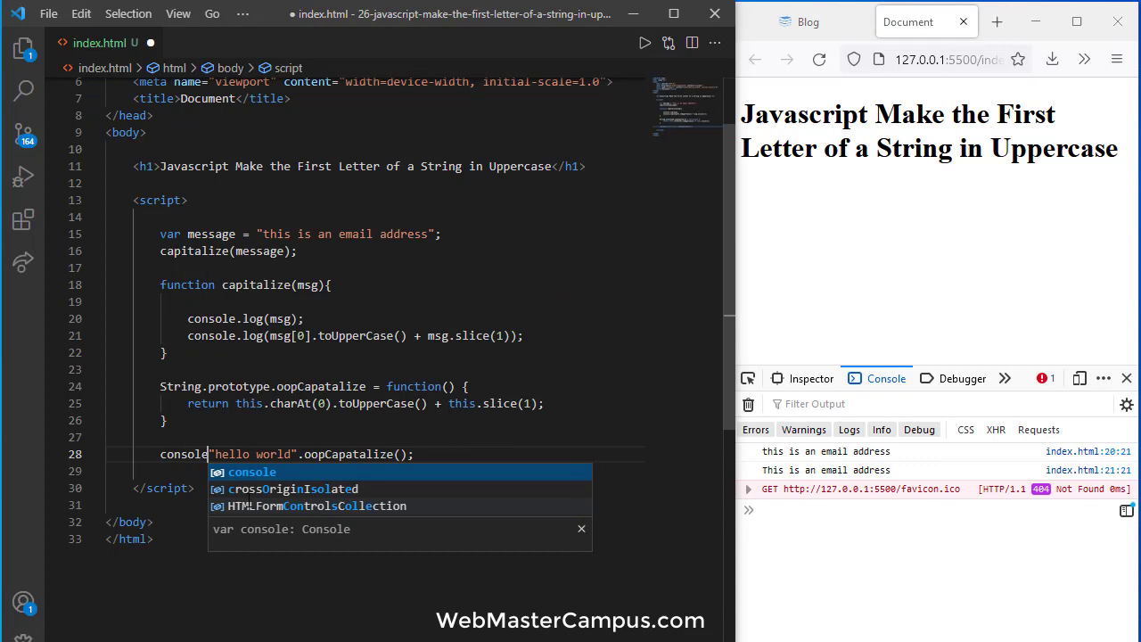
pyautogui.write('.log(')
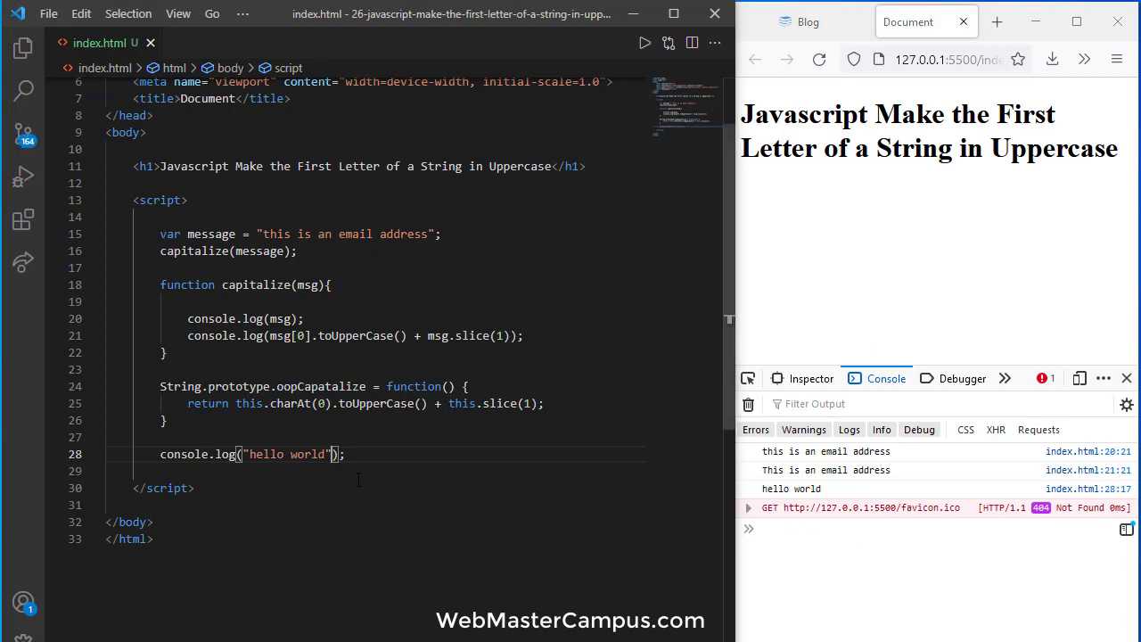
# Finish logging "hello world".oopCapatalize() and select the word String in the method definition.
pyautogui.write('.oopCapatalize()')
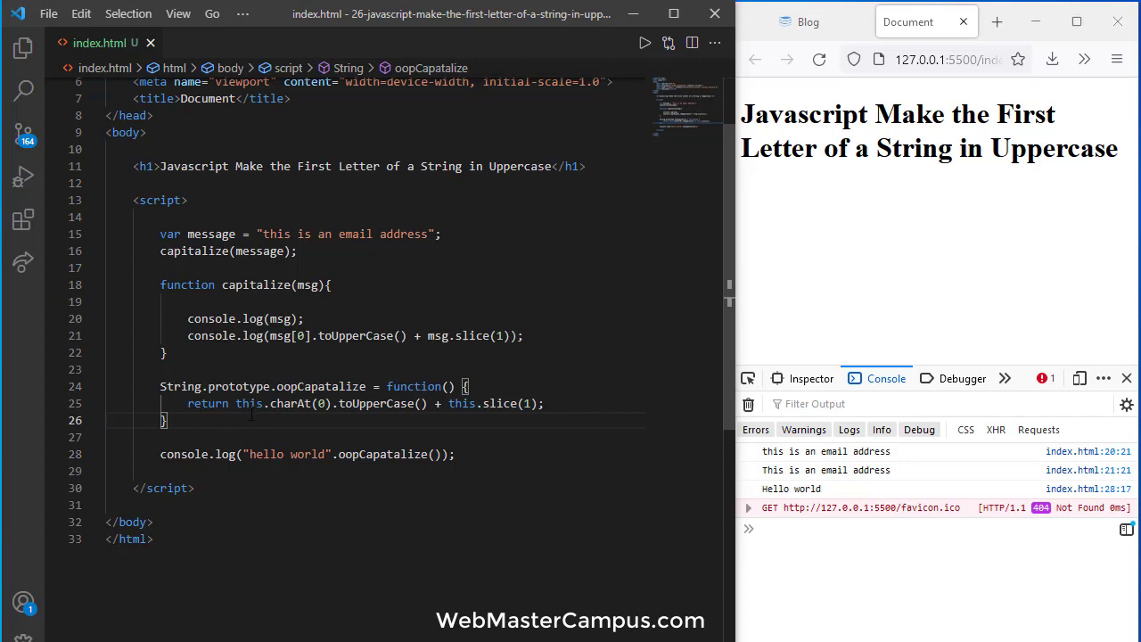
pyautogui.doubleClick(180, 386)
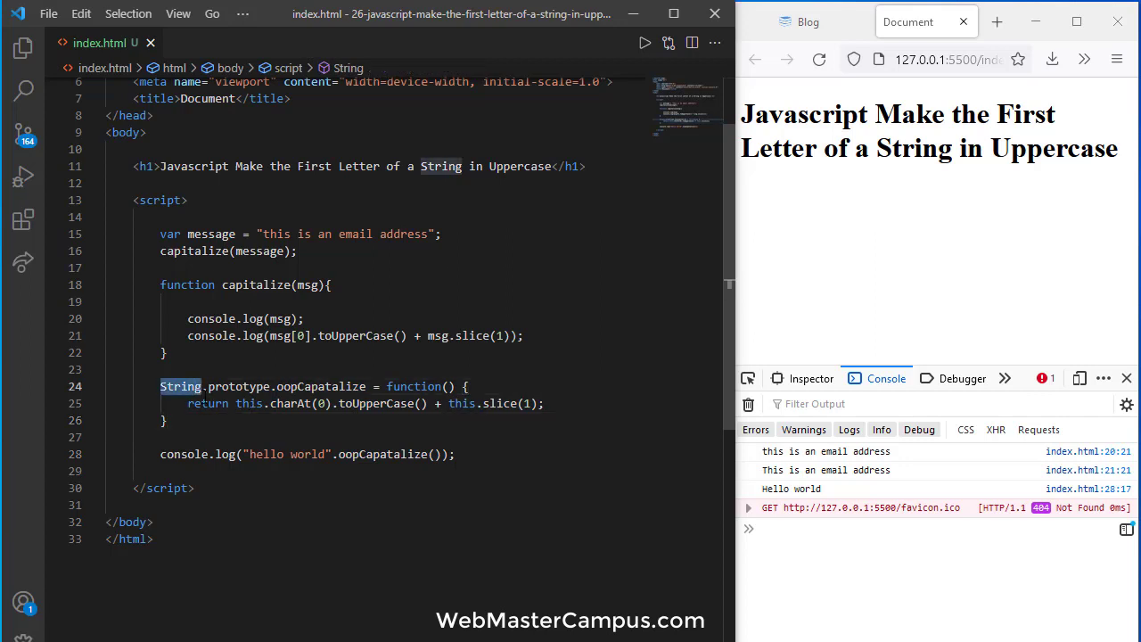